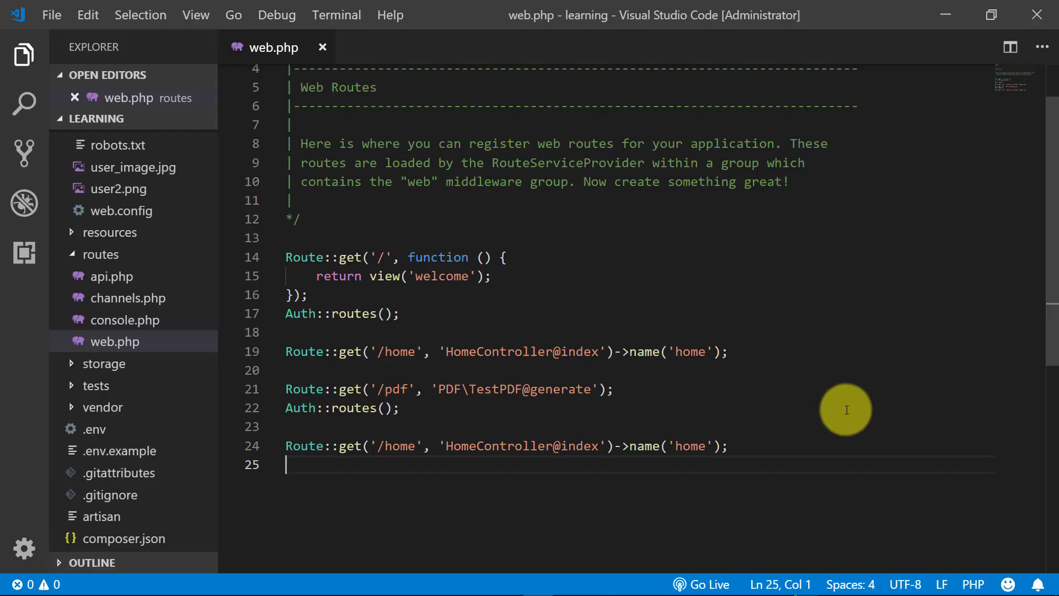
mouse_move(761, 447)
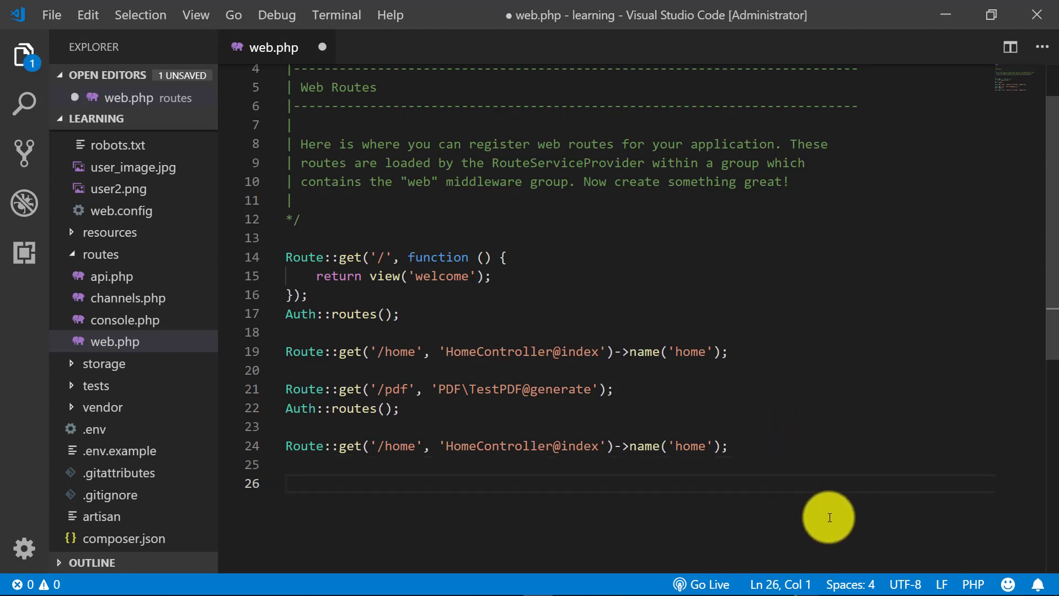
Step: Append Route::get('/data', function(){ return view('directive'); }); to web.php, adding the missing get
type("Route::('/")
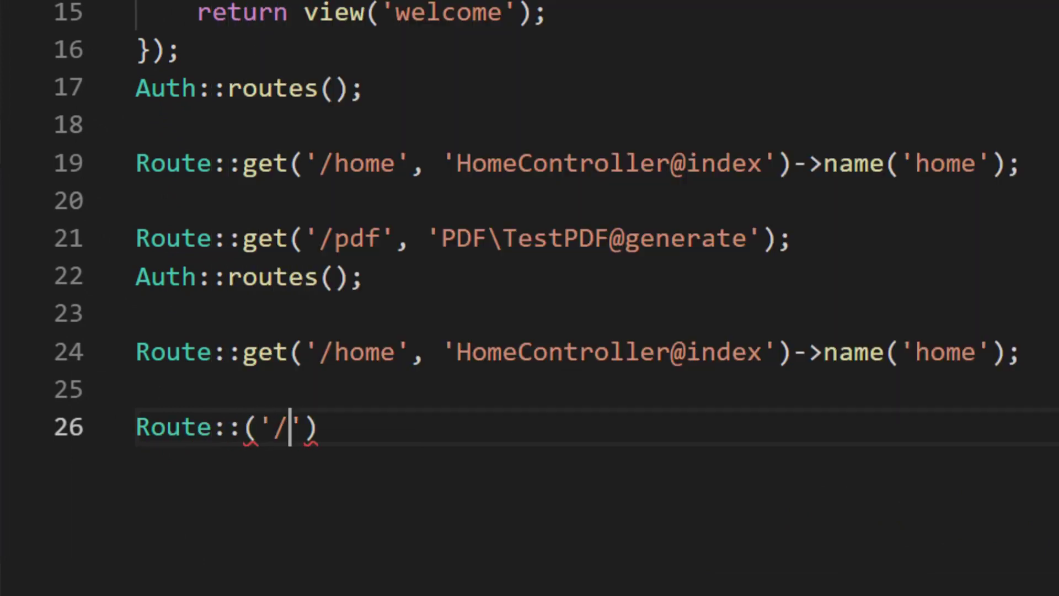
type("data")
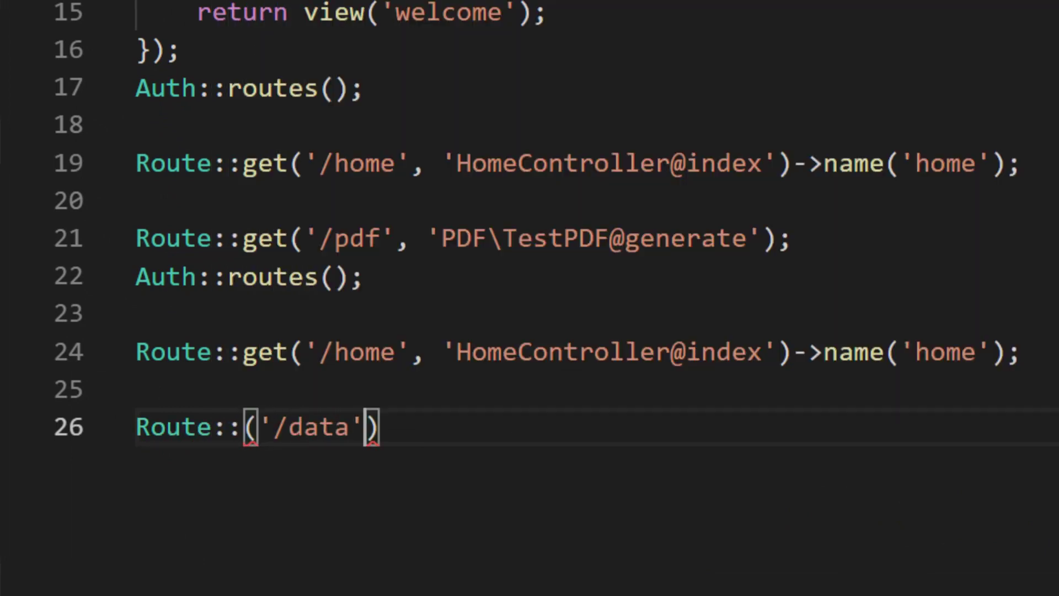
type(", function()")
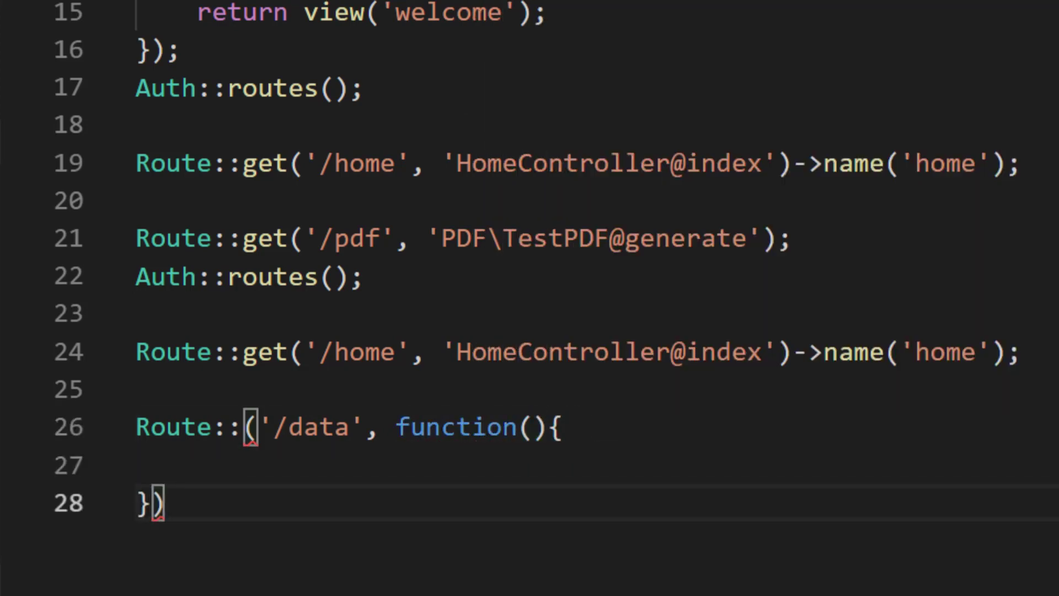
type("return vi")
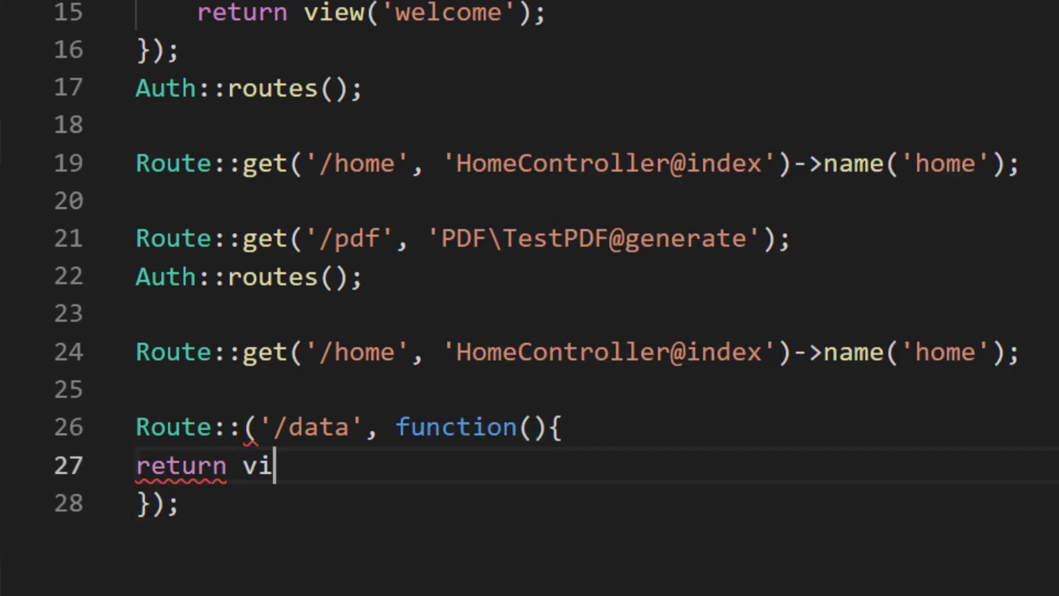
type("ew('')")
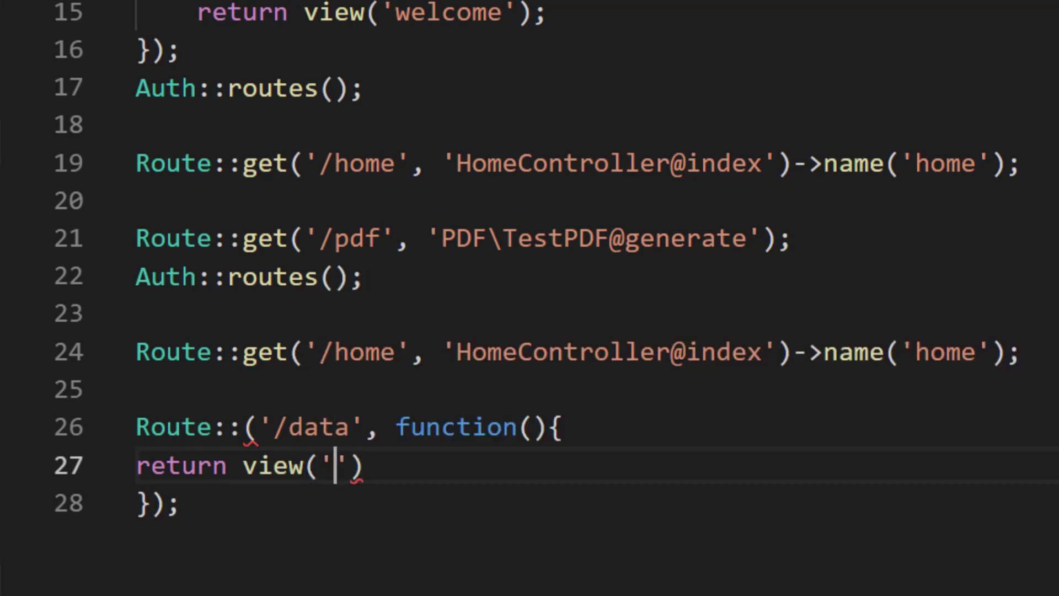
type("exam")
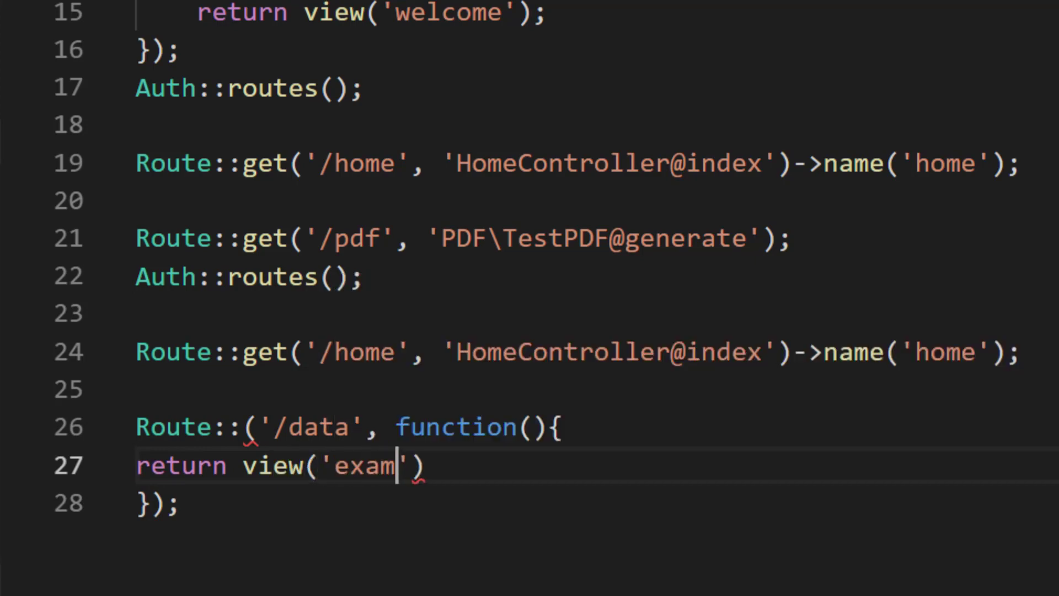
type("ple.direc")
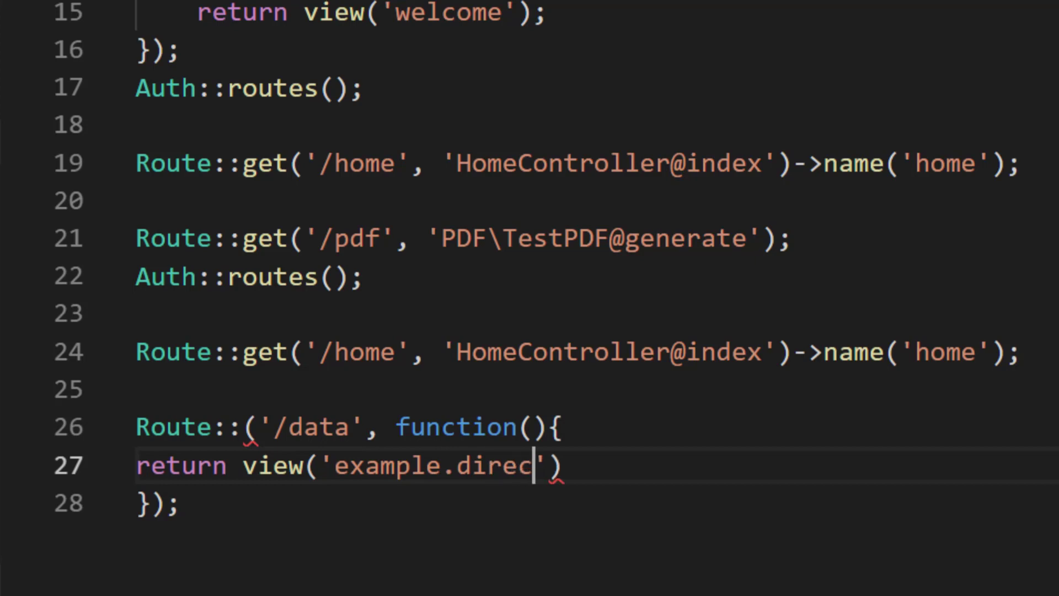
type("tive');")
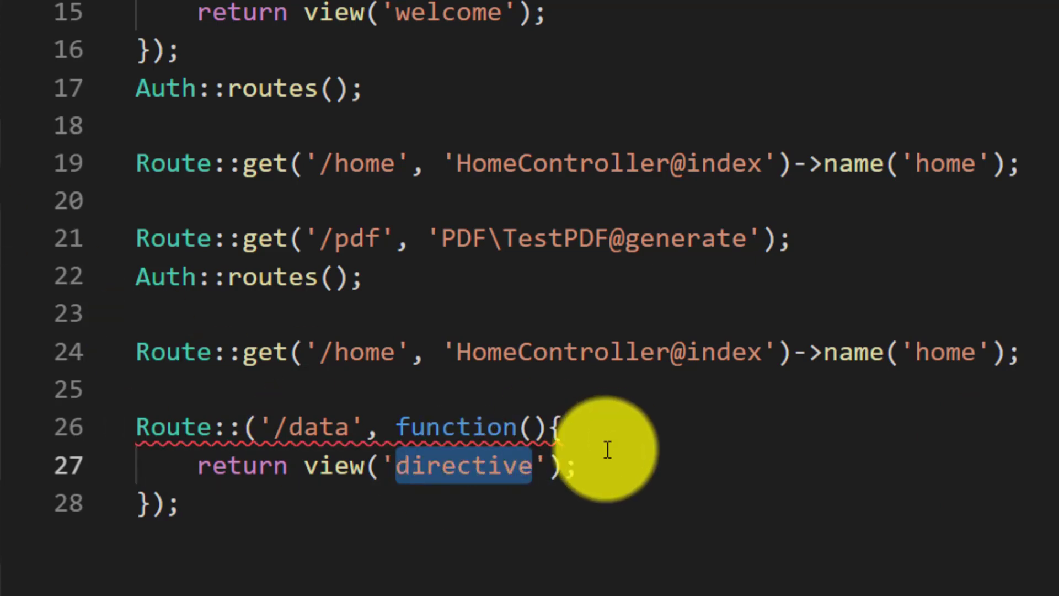
left_click(571, 464)
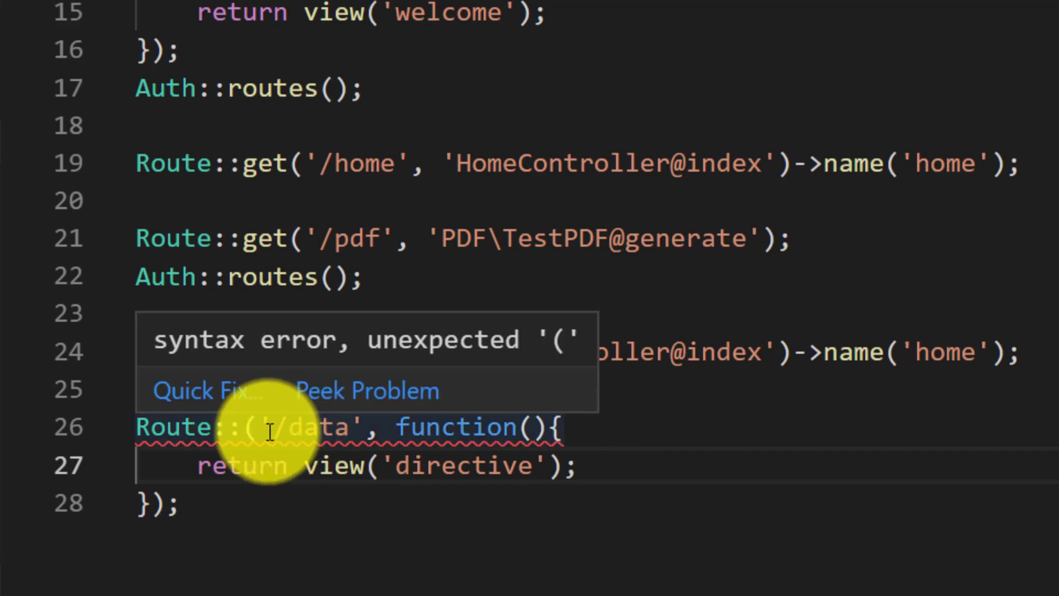
type("get")
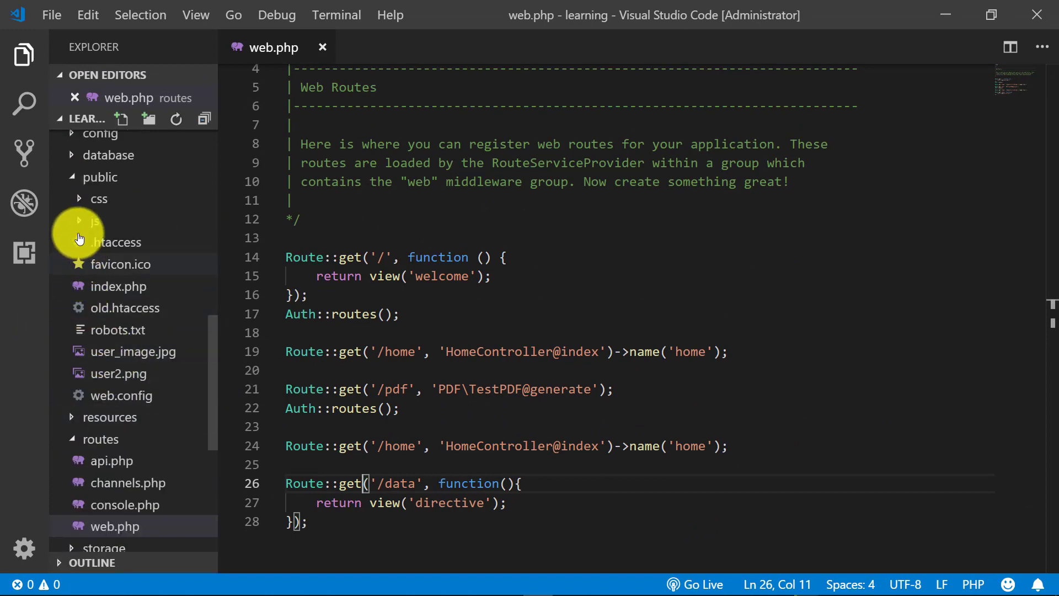
Step: Add a new file named directive.blade.php to the resources/views folder
scroll("down", 3)
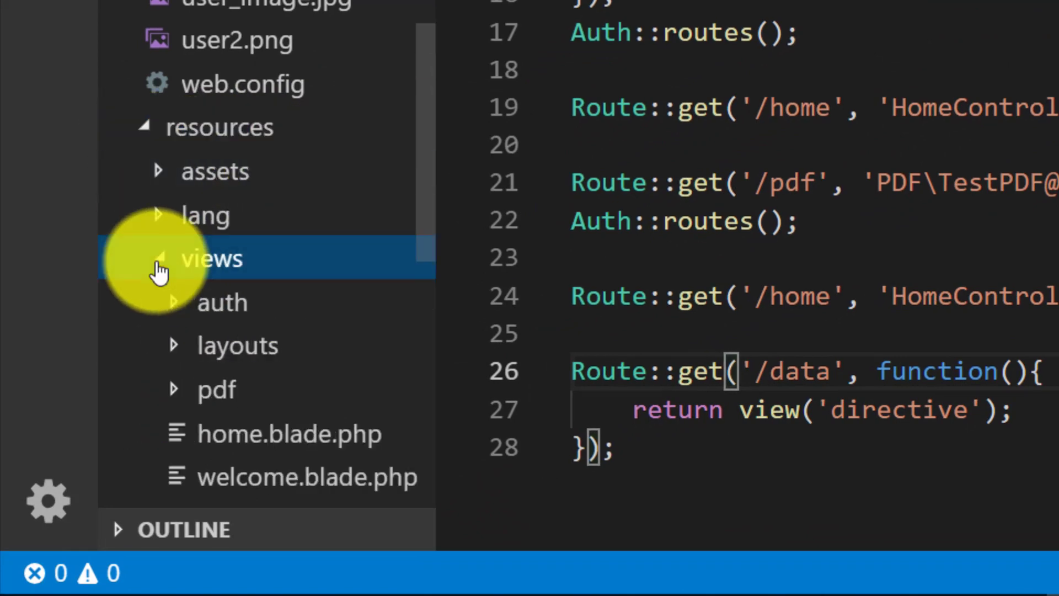
right_click(211, 259)
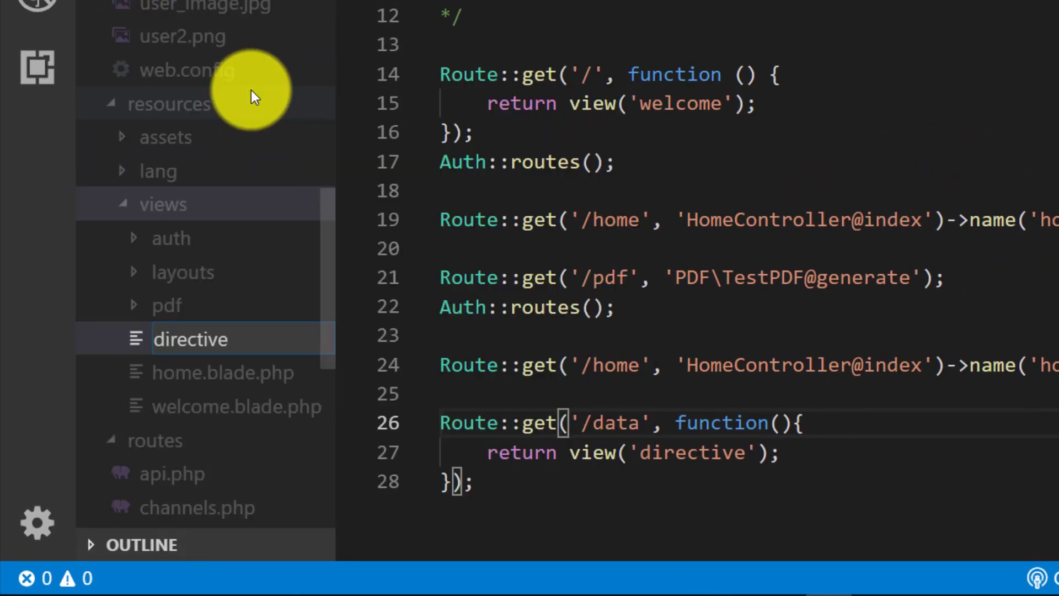
type(".blade.")
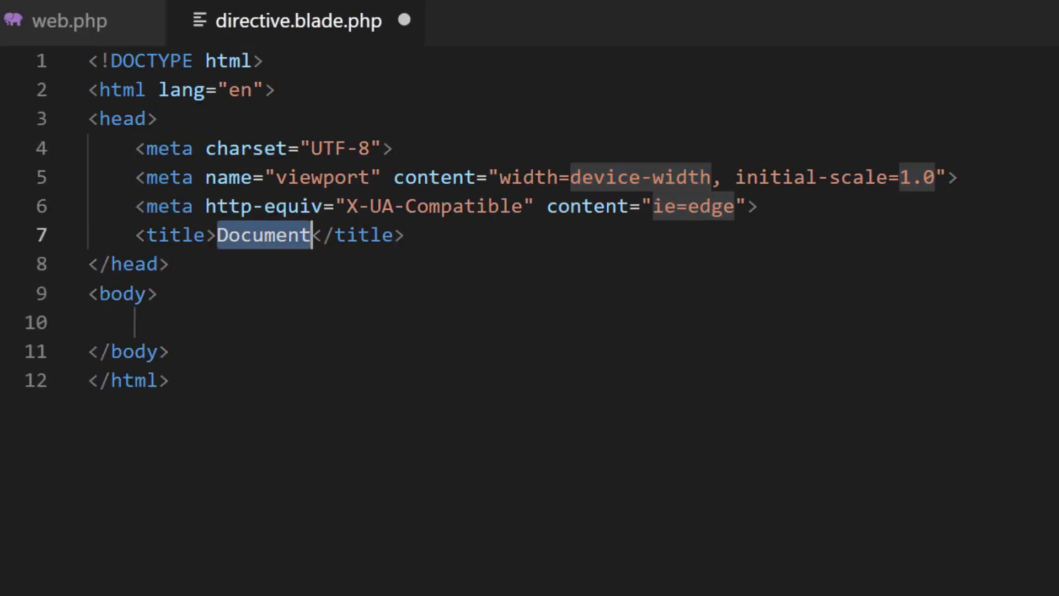
type("Directive")
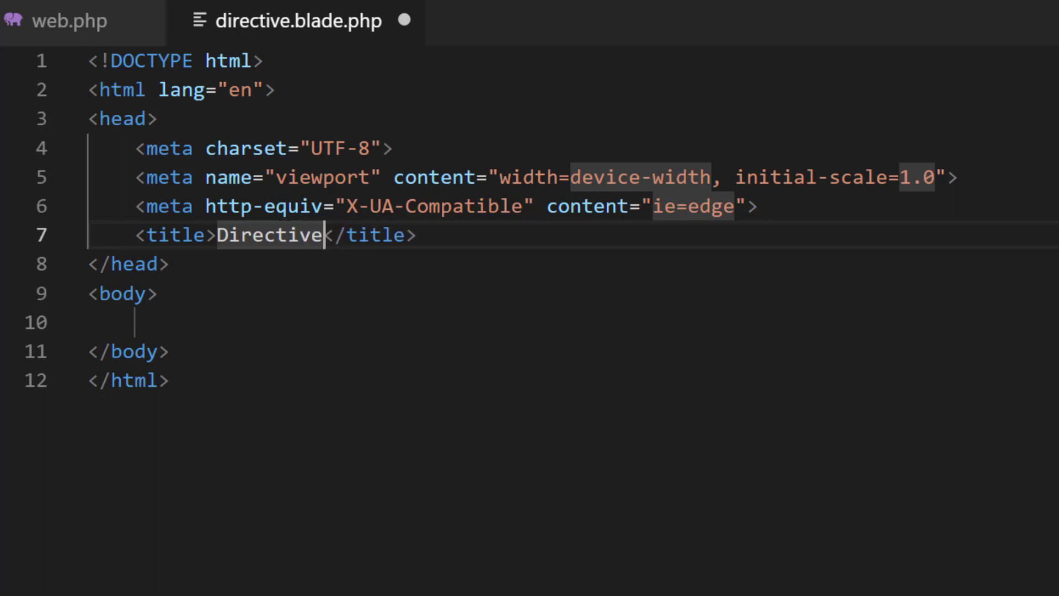
type("s")
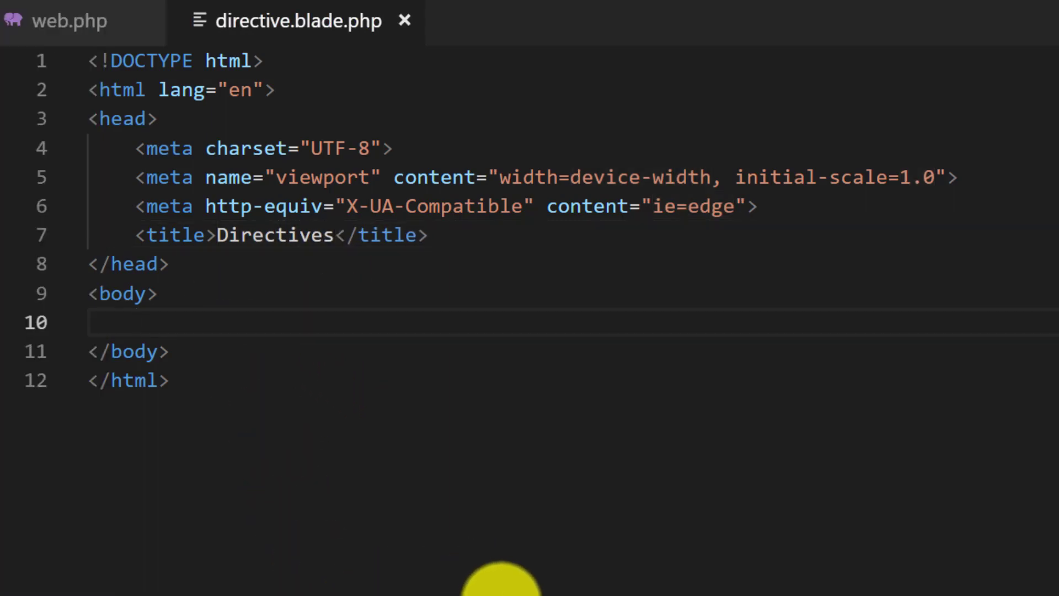
type("@i")
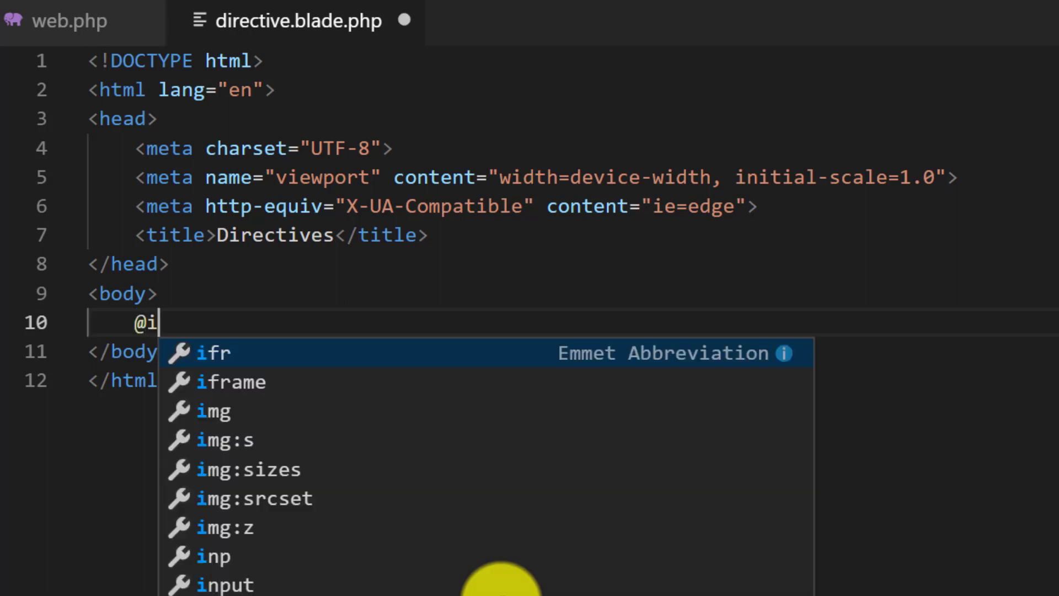
type("f")
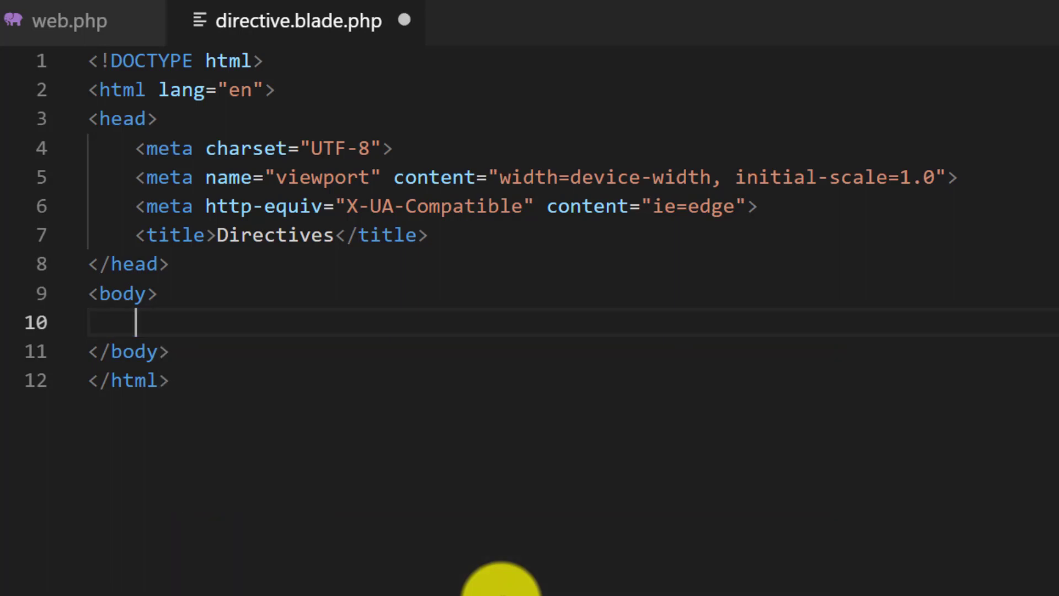
type("@foreach ($collection as $item")
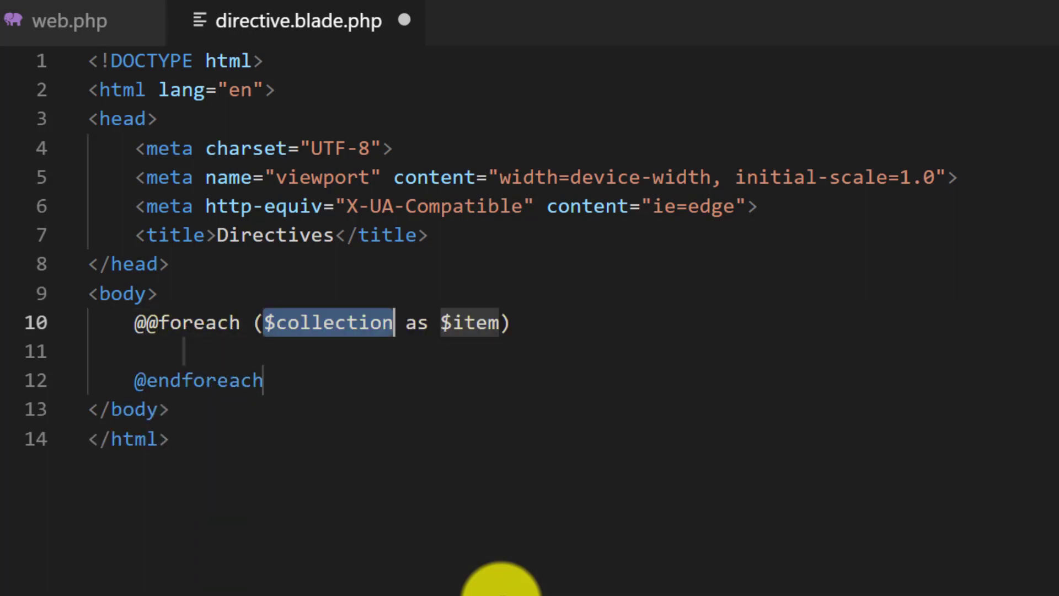
Step: Remove the snippets and add an <h1>Directives</h1> heading in the body
left_click(139, 322)
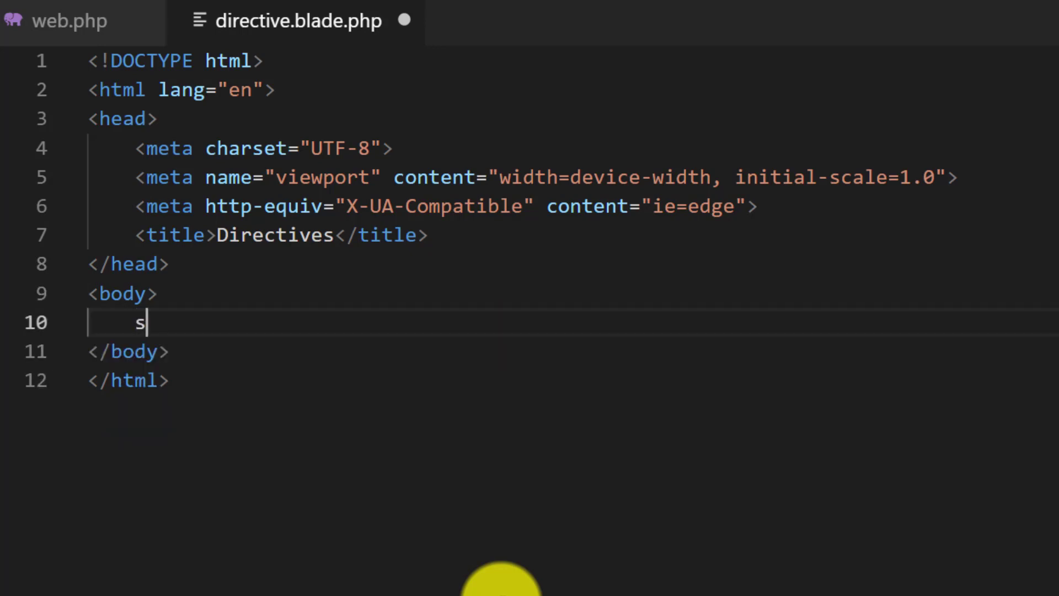
type("ection")
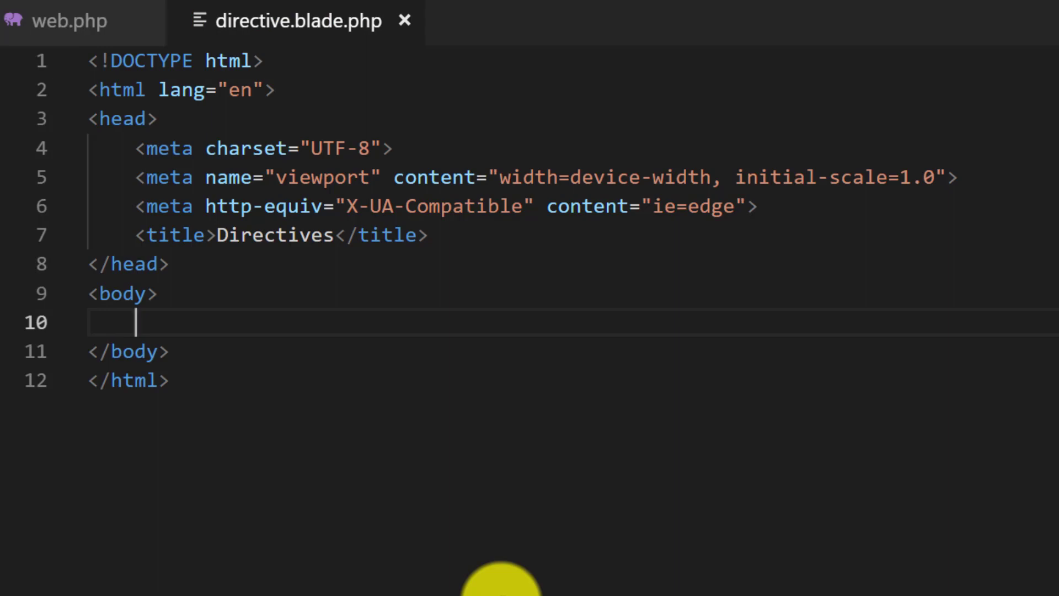
type("<h1>Dir")
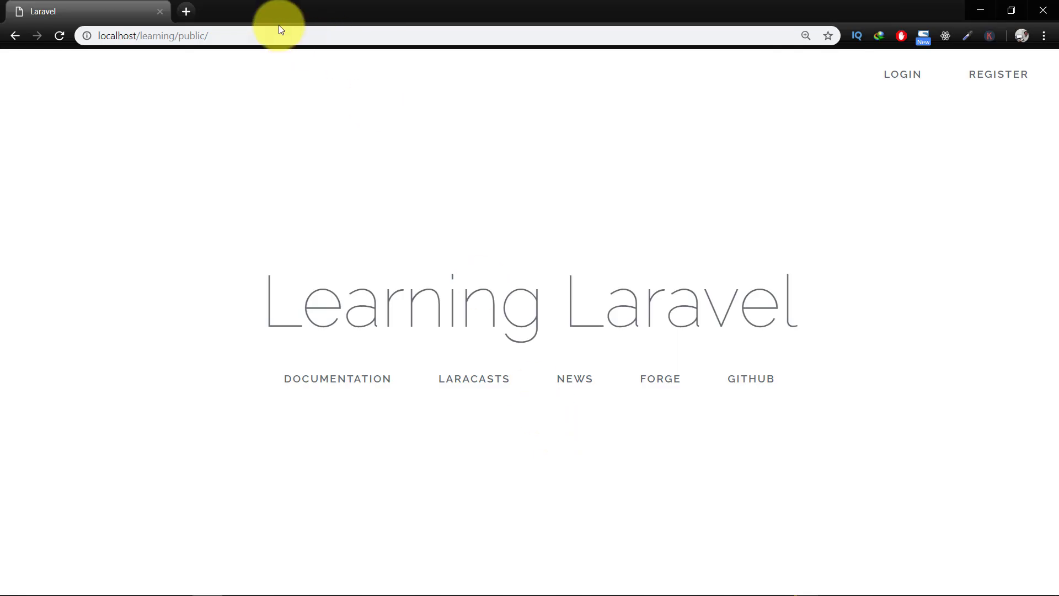
left_click(186, 11)
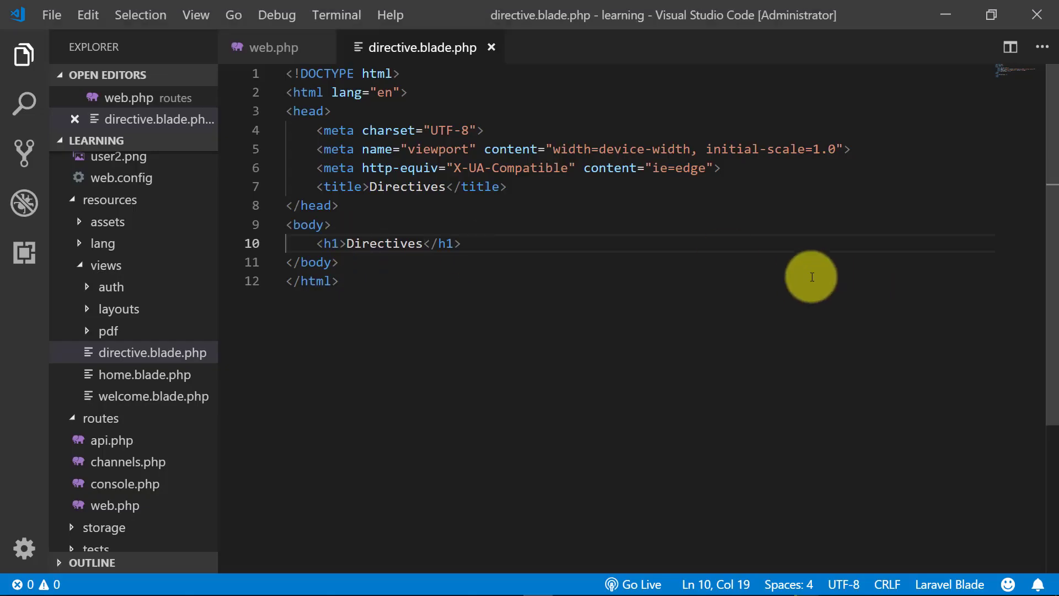
Step: Save directive.blade.php with a blank line after the h1, then open app/Providers/AppServiceProvider.php
key("enter")
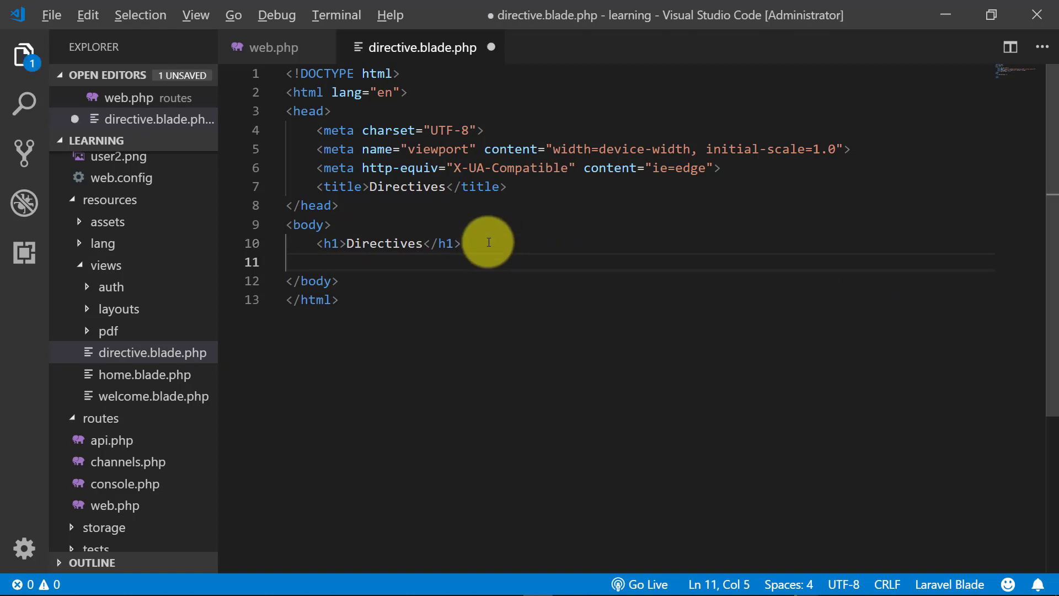
key("ctrl+s")
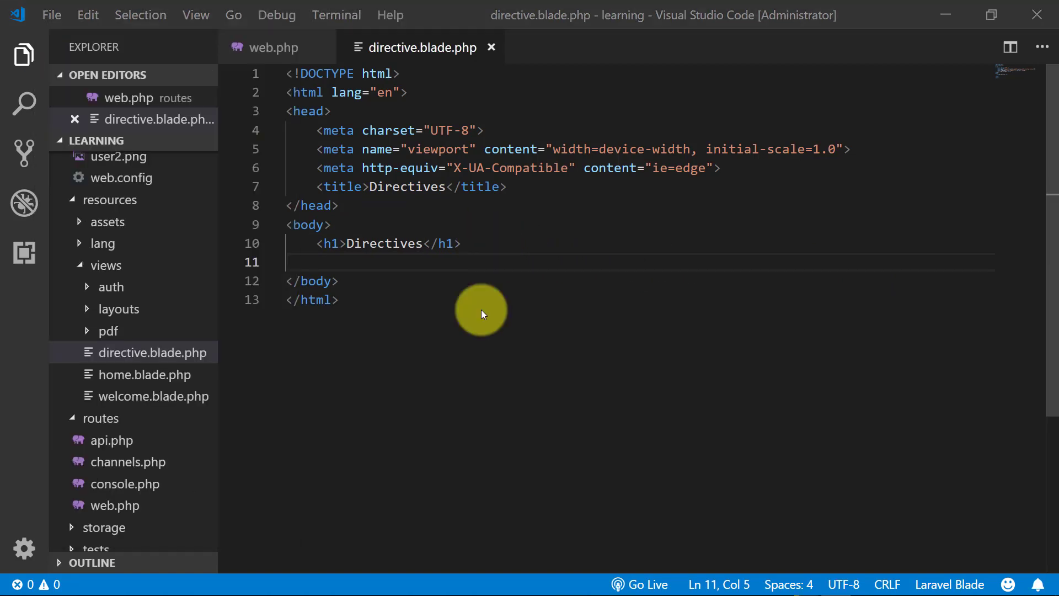
mouse_move(336, 288)
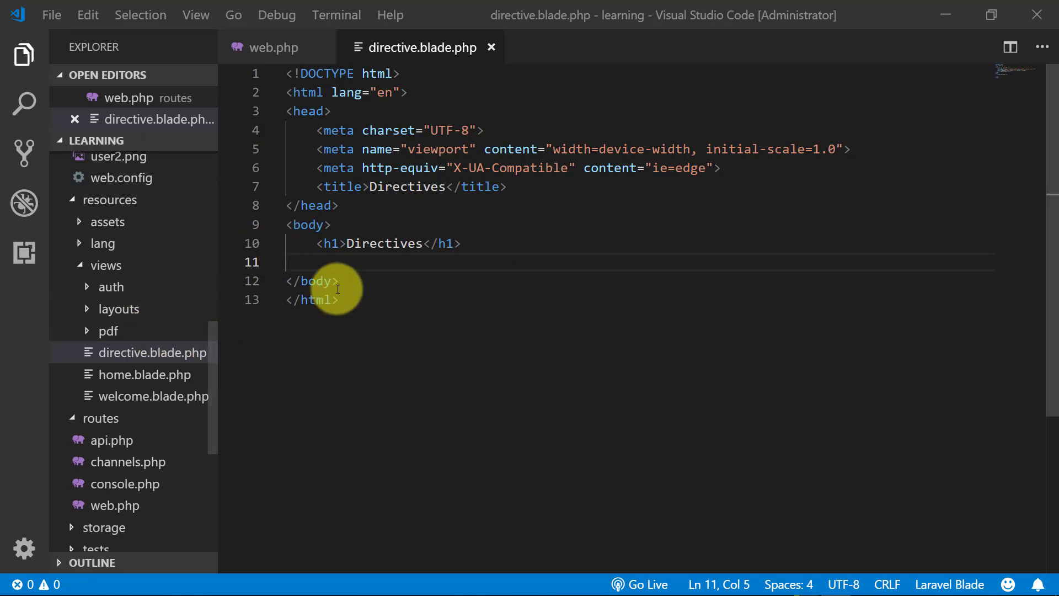
scroll("up", 3)
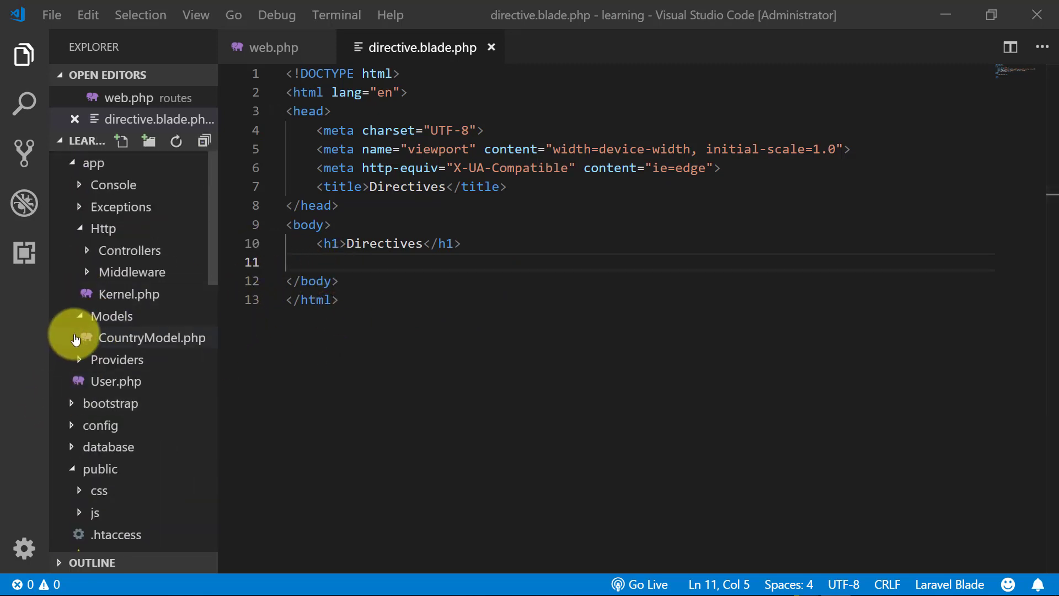
left_click(118, 358)
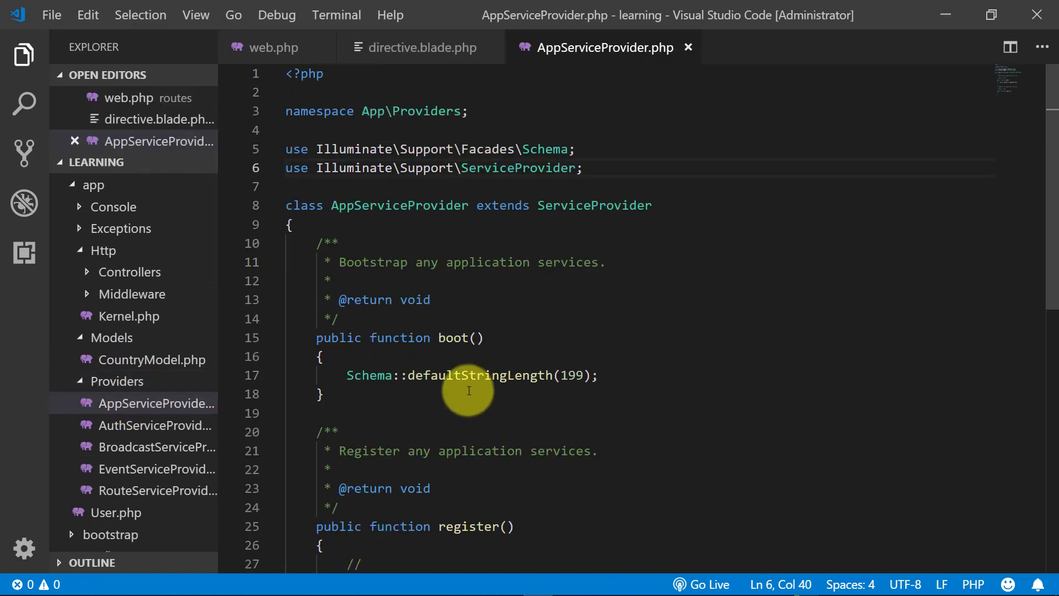
Step: Add Blade::directive('company') returning 'ABC Pvt. Ltd.' in boot() and import Blade at the top
key("Enter")
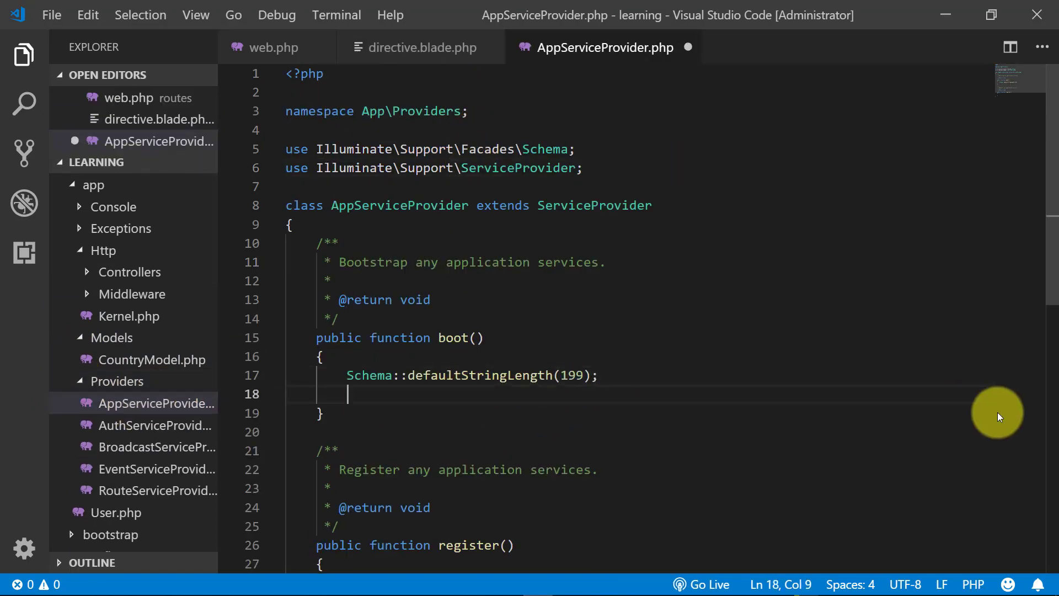
type("Blad")
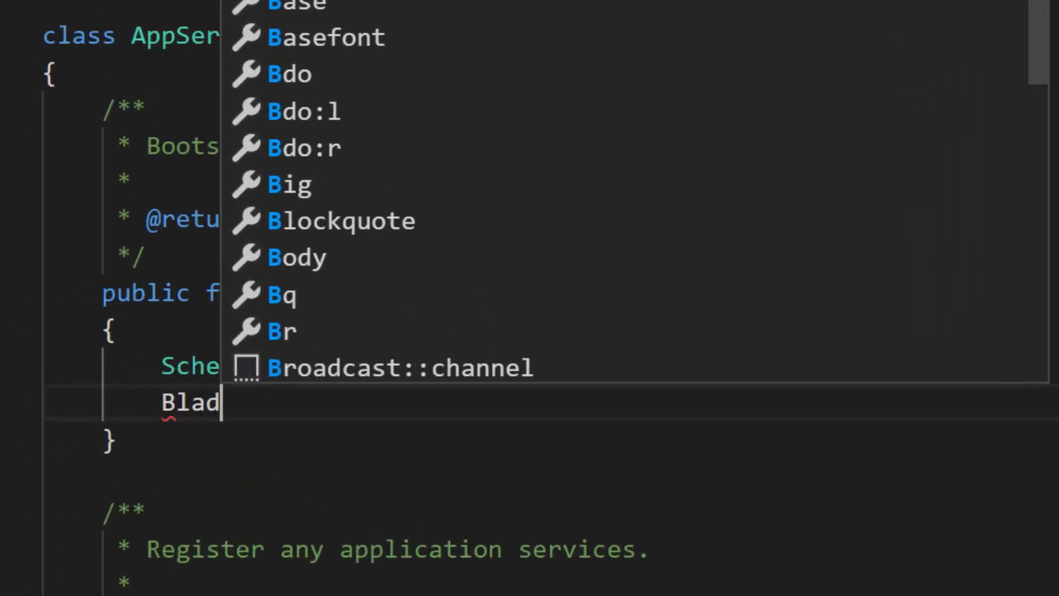
type("::directive('")
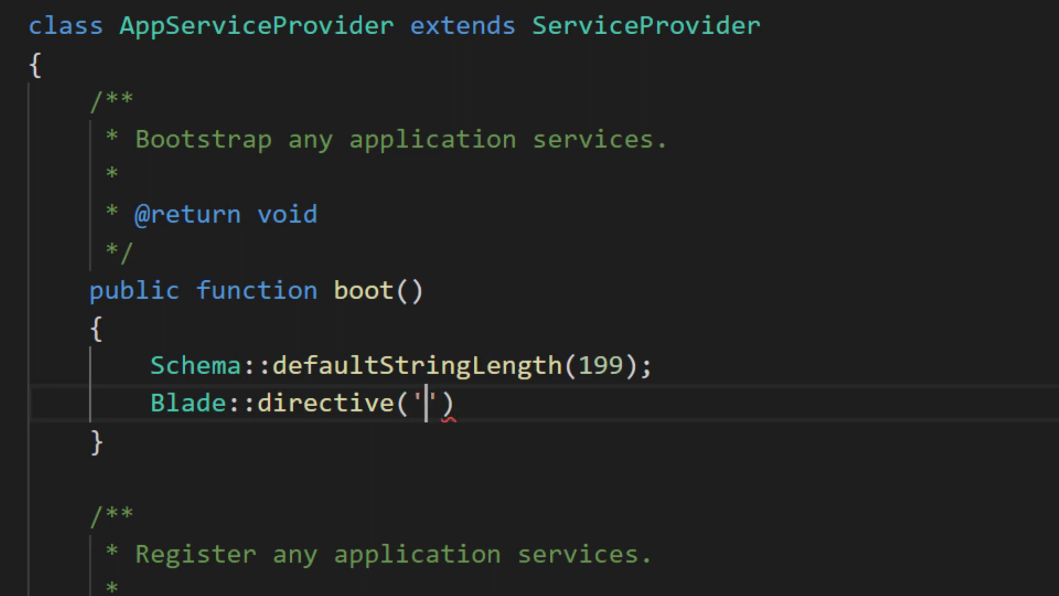
type("compan")
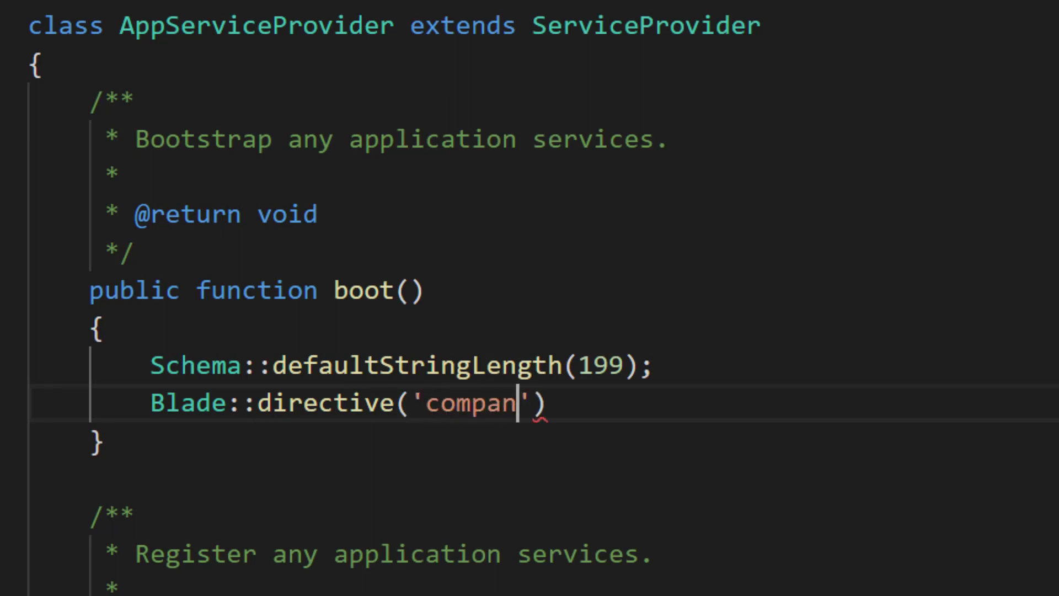
type("y,")
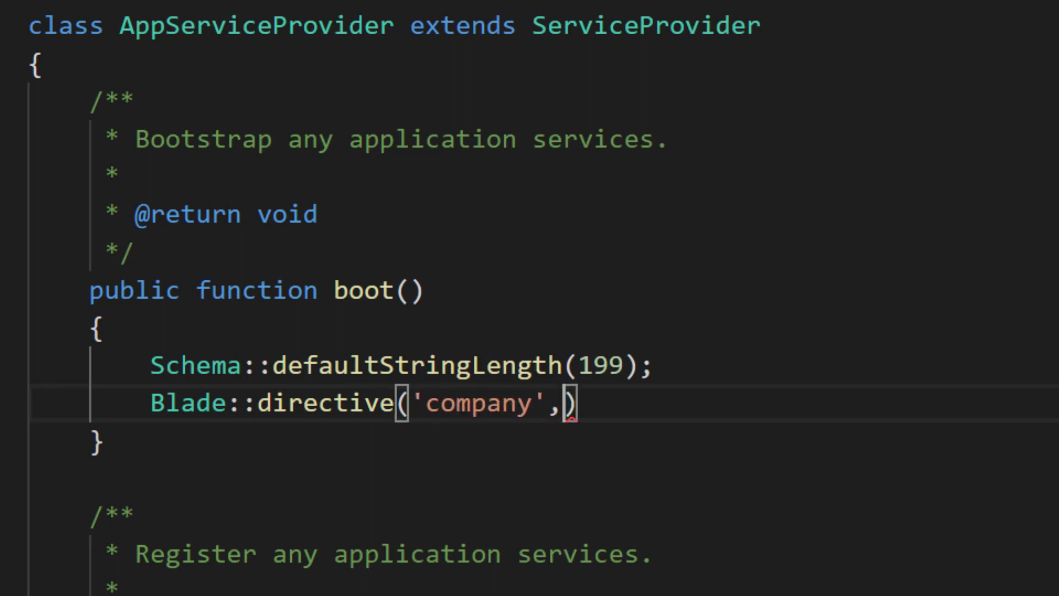
type("function(){}")
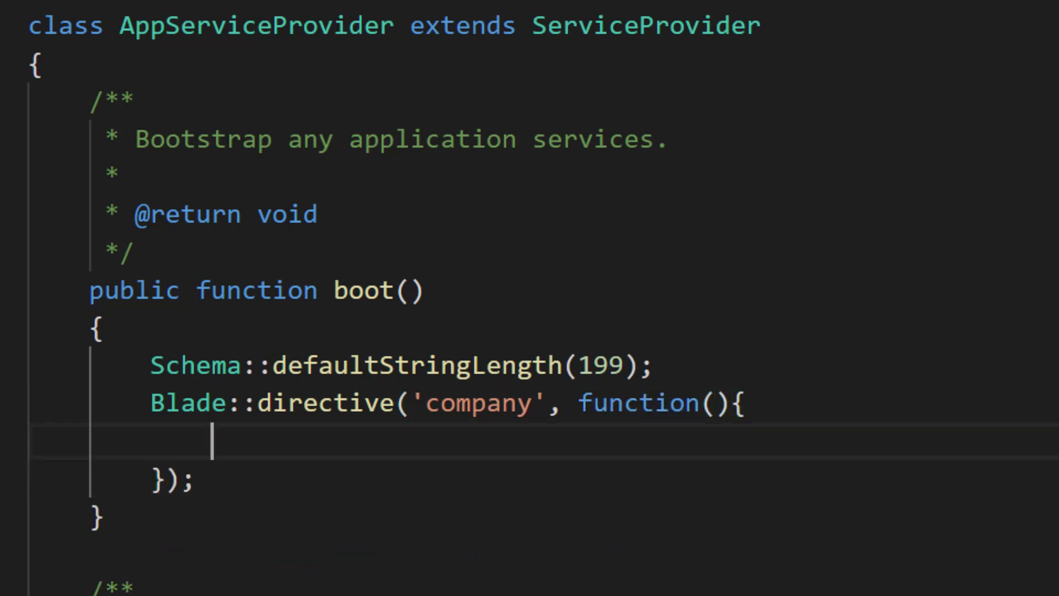
type("return '")
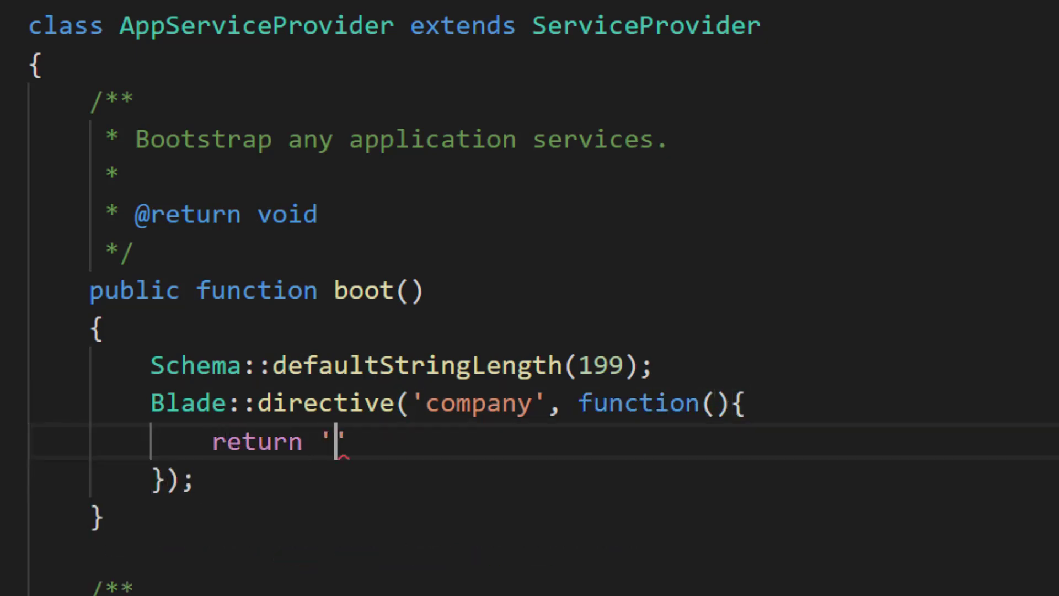
type("ABC Pvt")
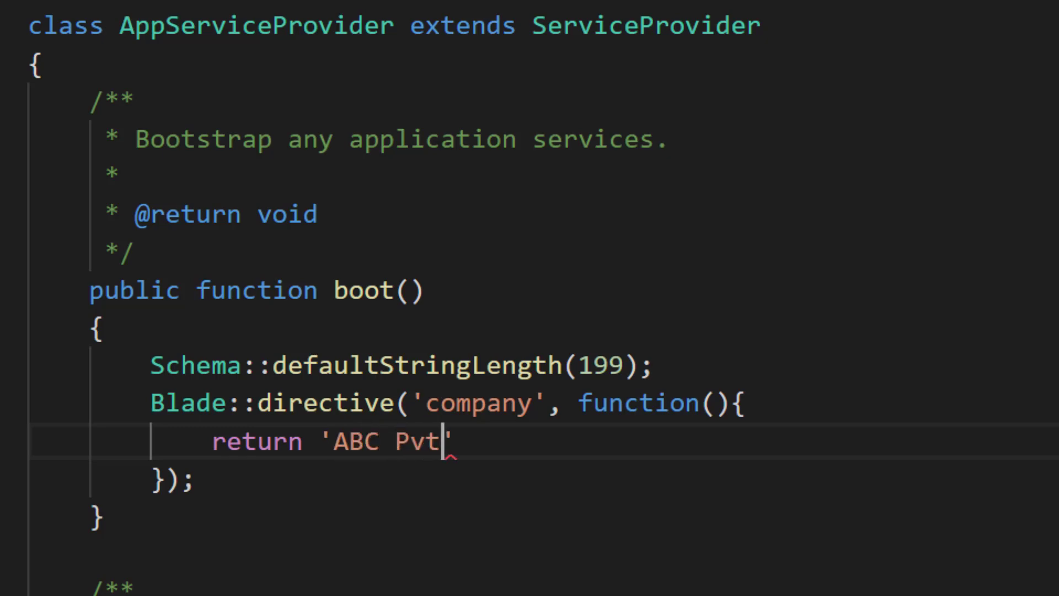
type(". Lt")
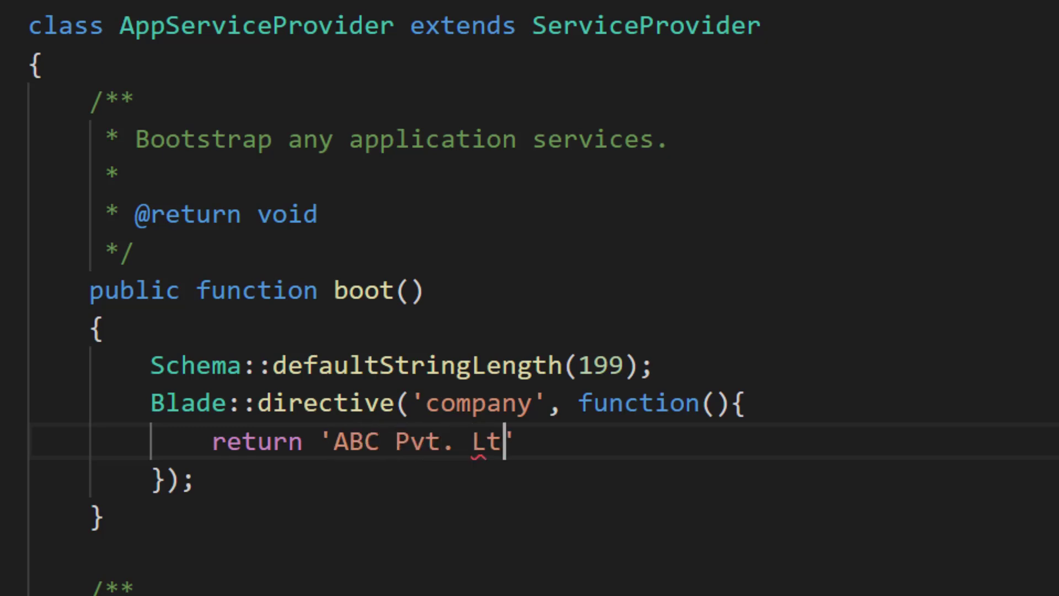
type("d.'")
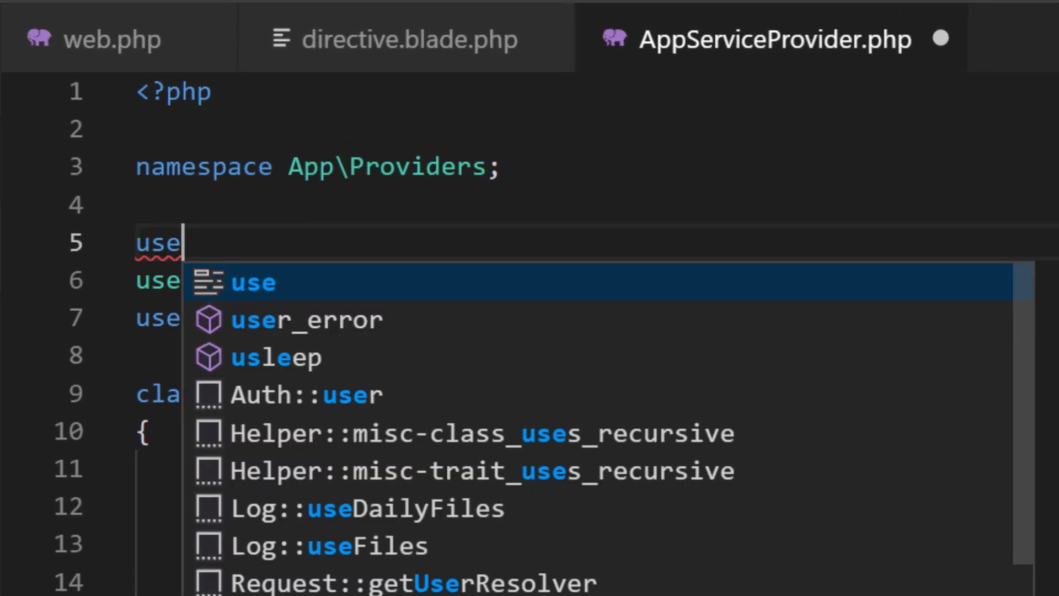
type("Blade;")
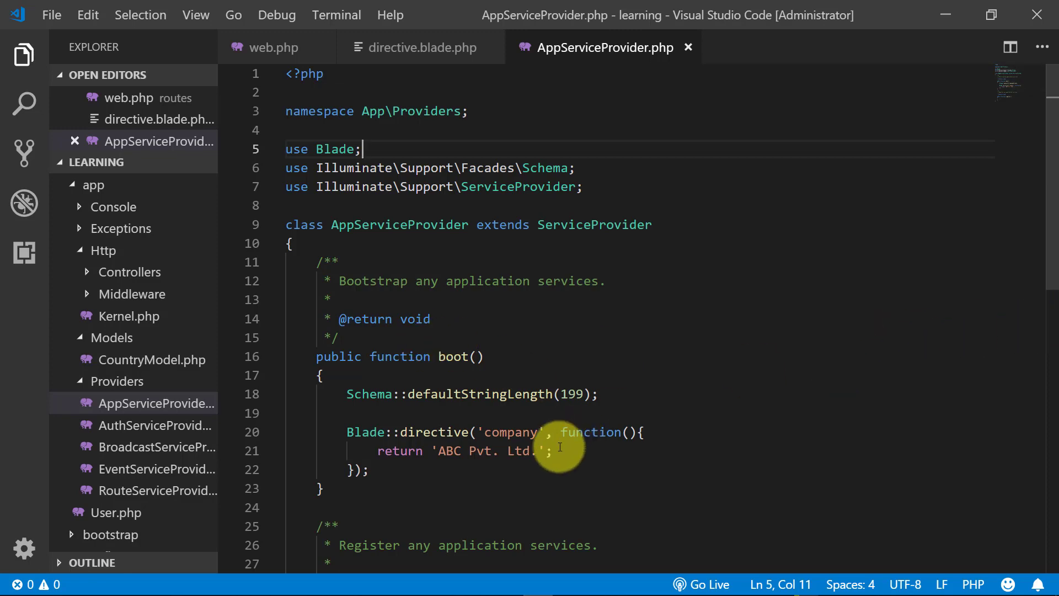
left_click(417, 48)
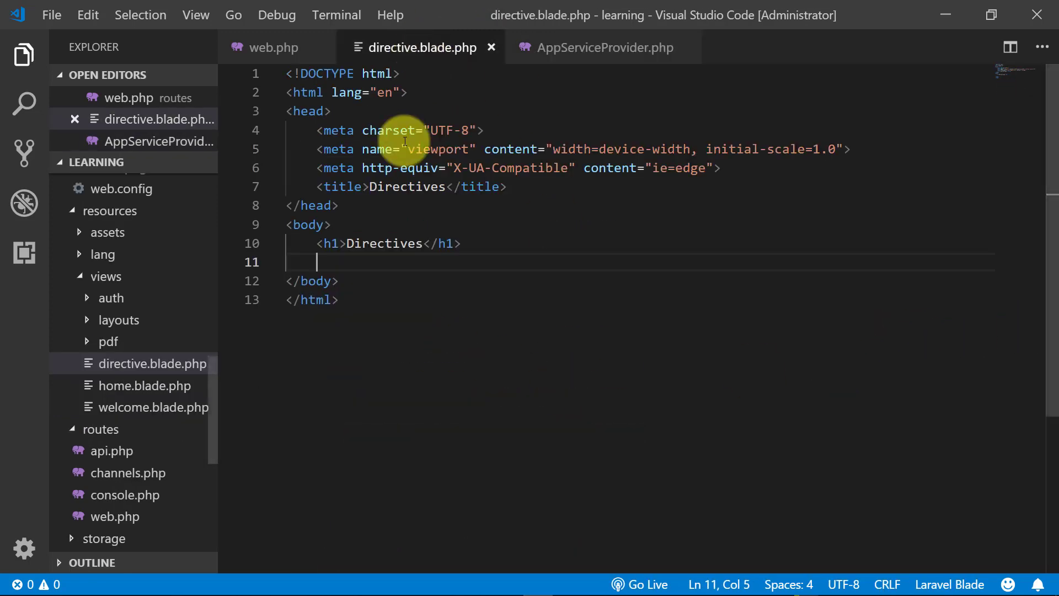
type("@company")
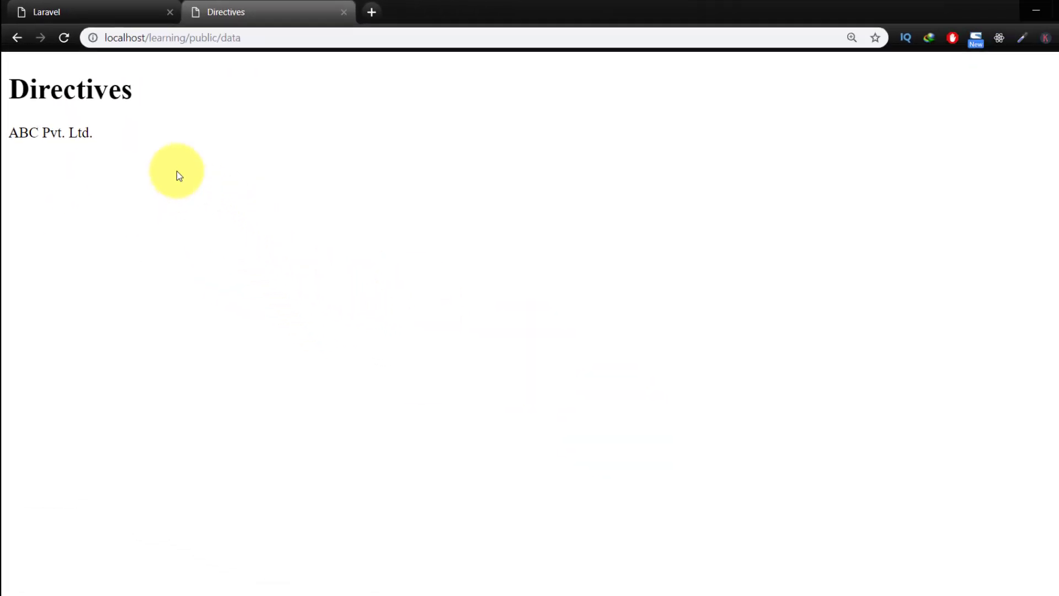
key("alt+tab")
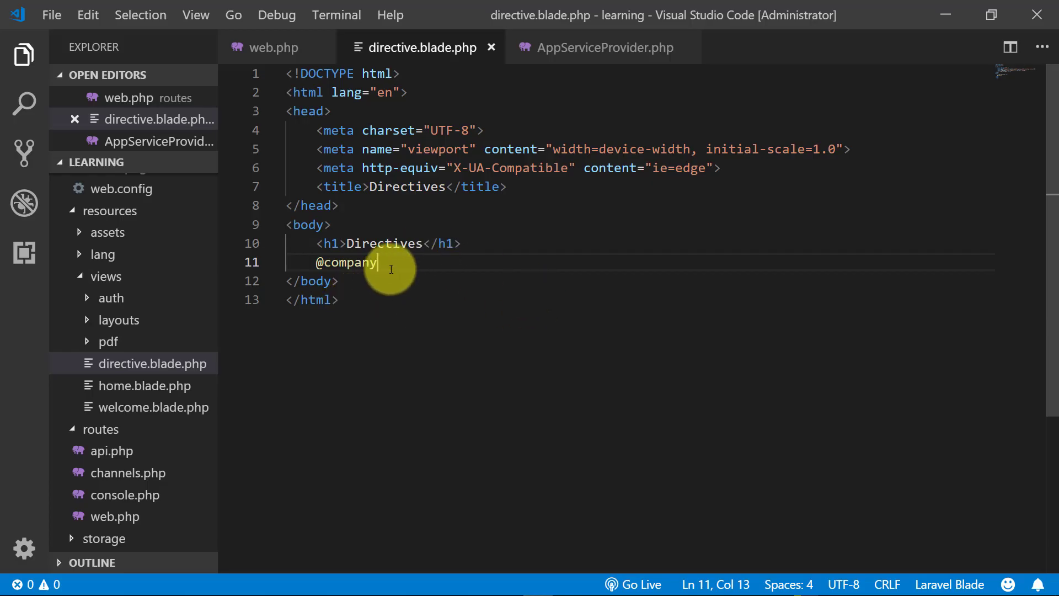
left_click(599, 47)
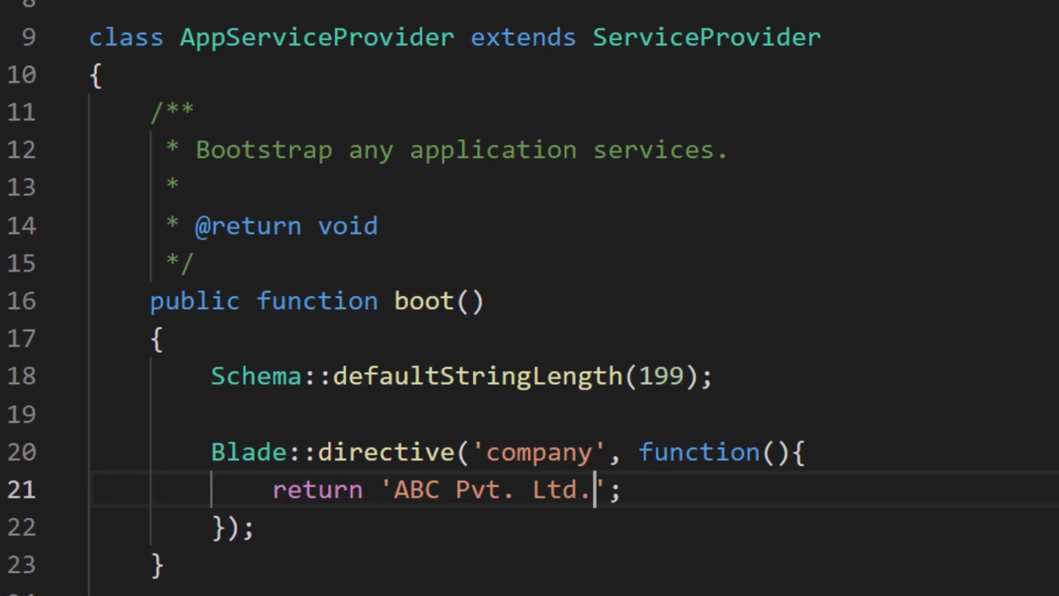
Step: Replace ABC with XYZ so the directive returns 'XYZ Pvt. Ltd.', then show the terminal
double_click(417, 489)
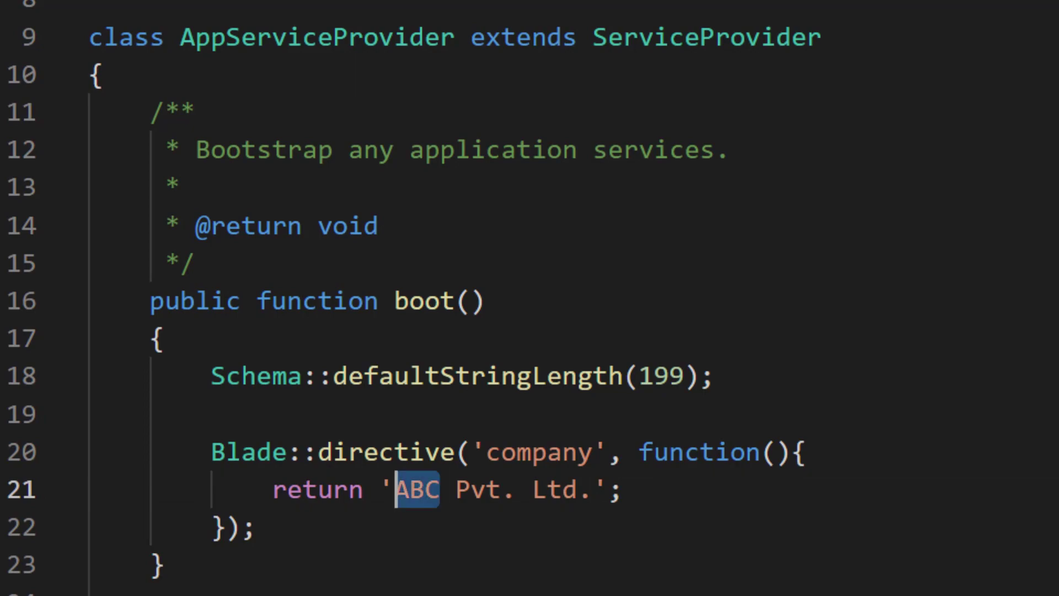
type("XYZ")
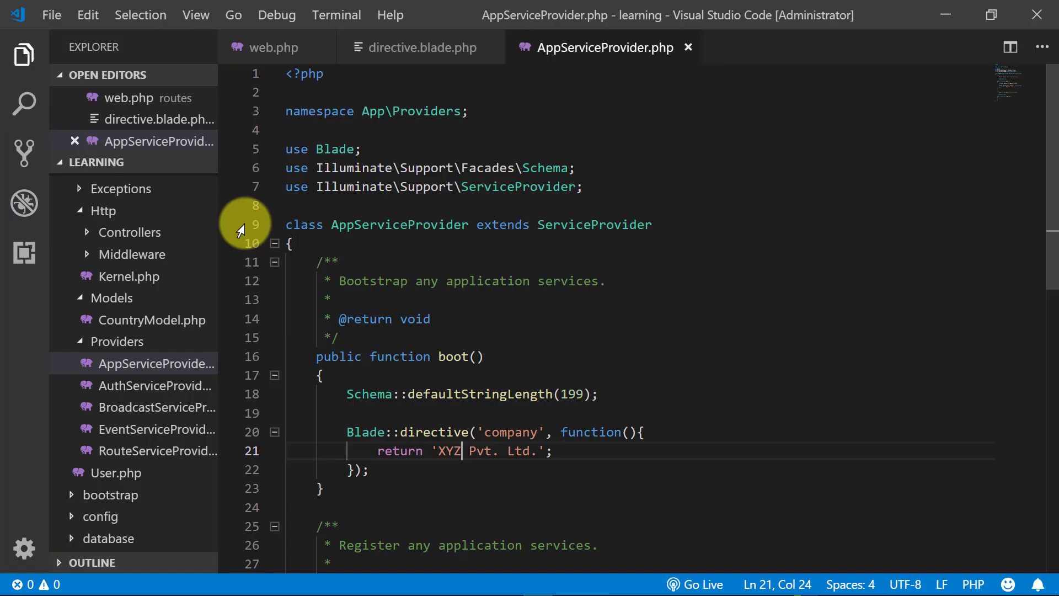
key("ctrl+`")
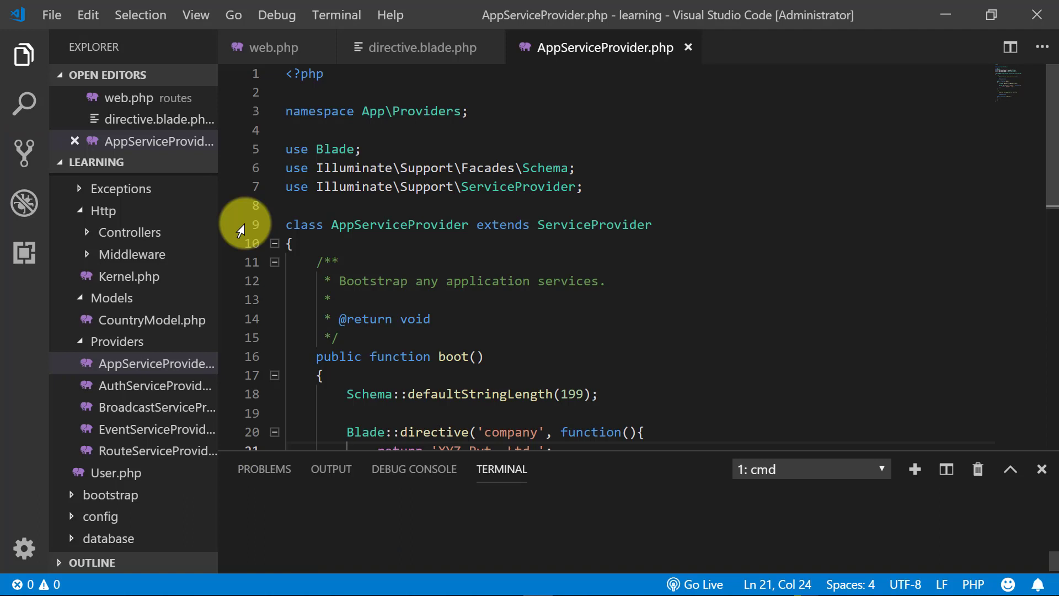
Step: Run php artisan view:clear in the terminal
type("php")
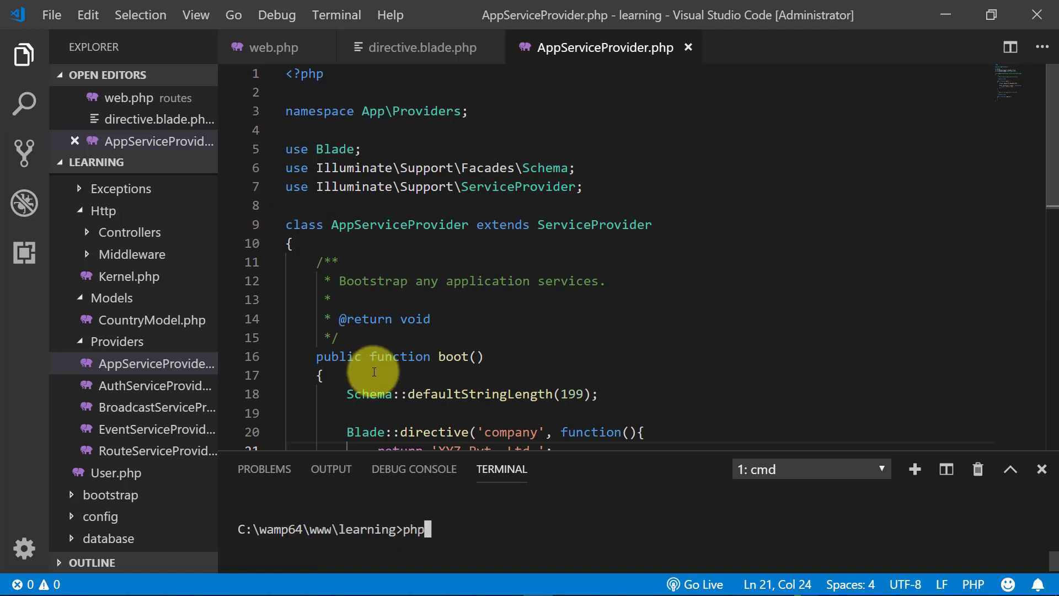
type("artisan")
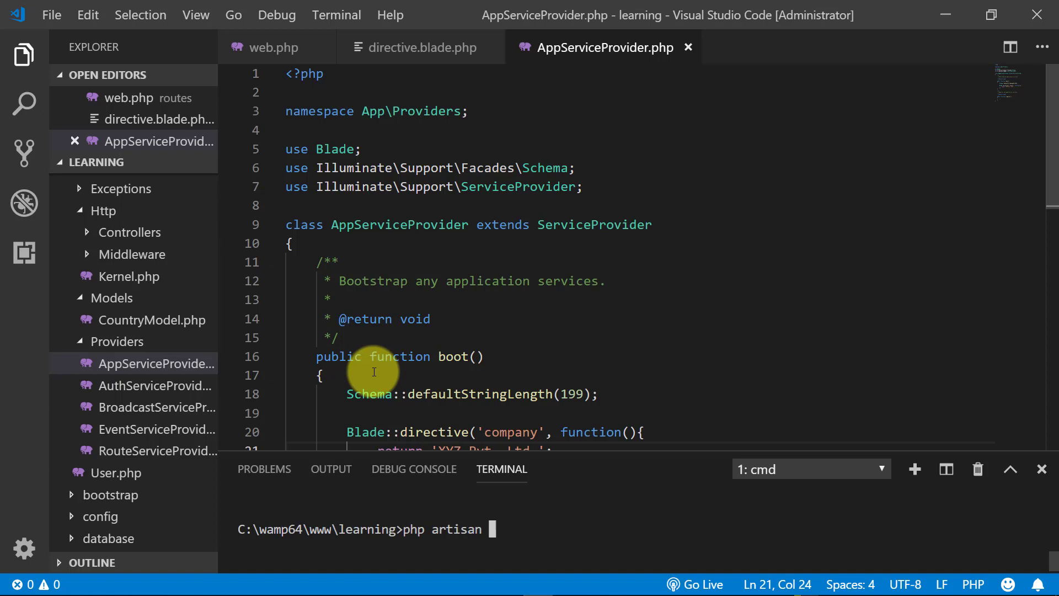
type("view:clear")
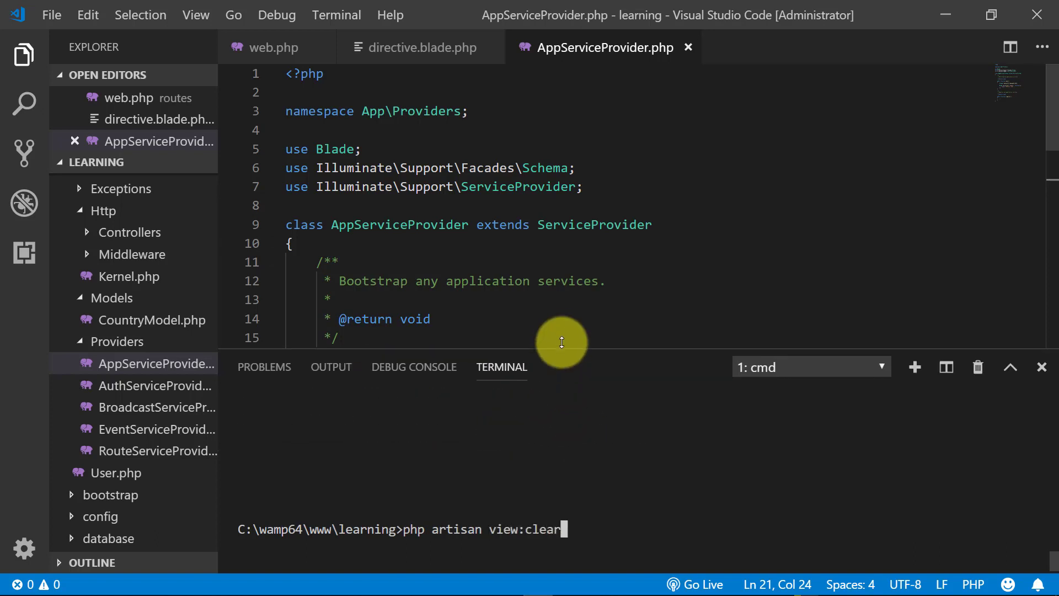
key("Return")
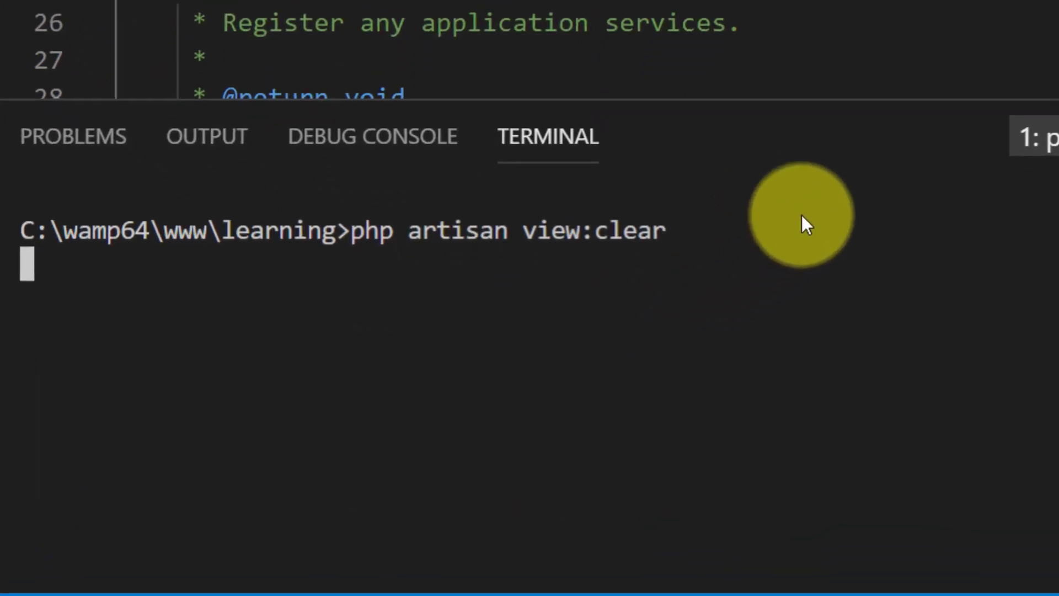
mouse_move(303, 265)
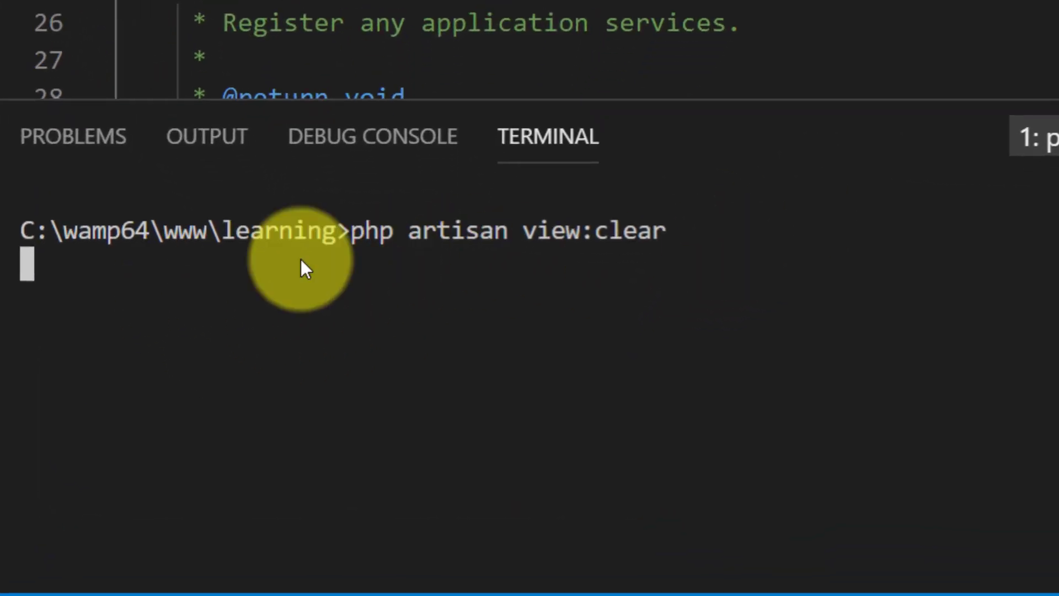
key("Return")
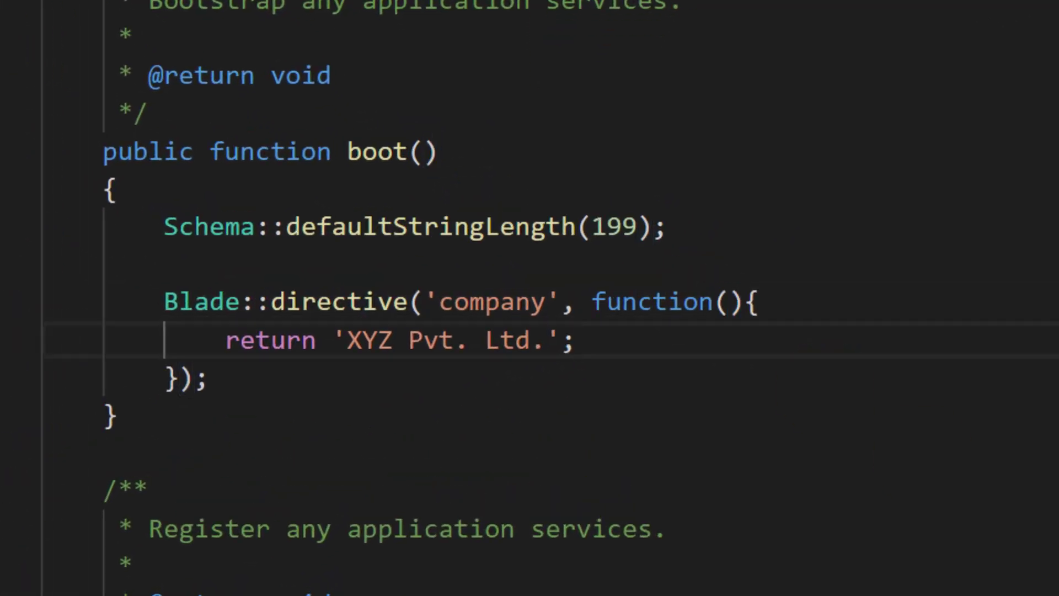
Step: Add a $name parameter to the company directive's callback function
left_click(726, 301)
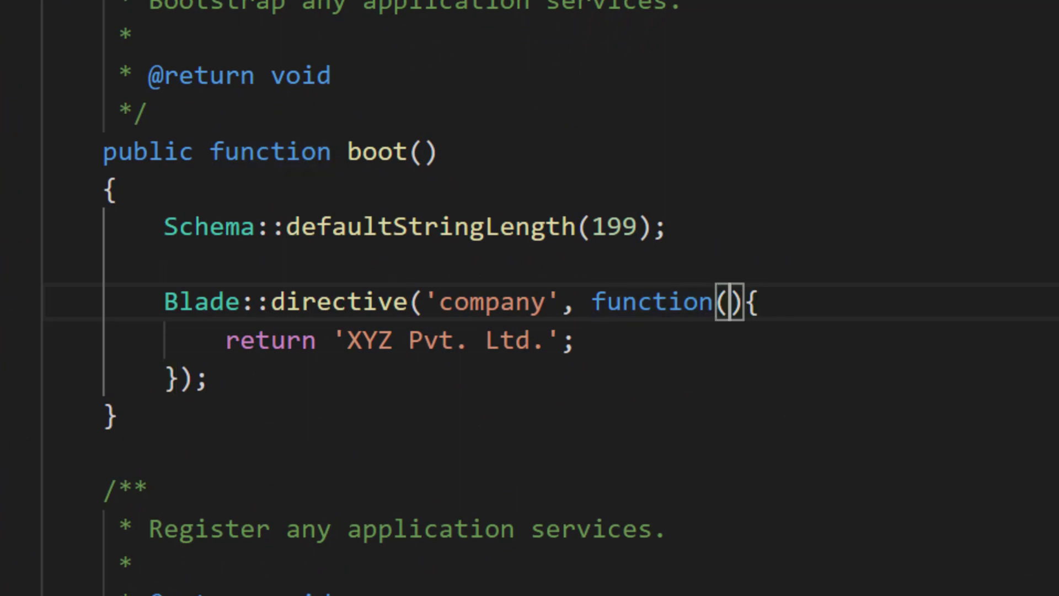
type("$name")
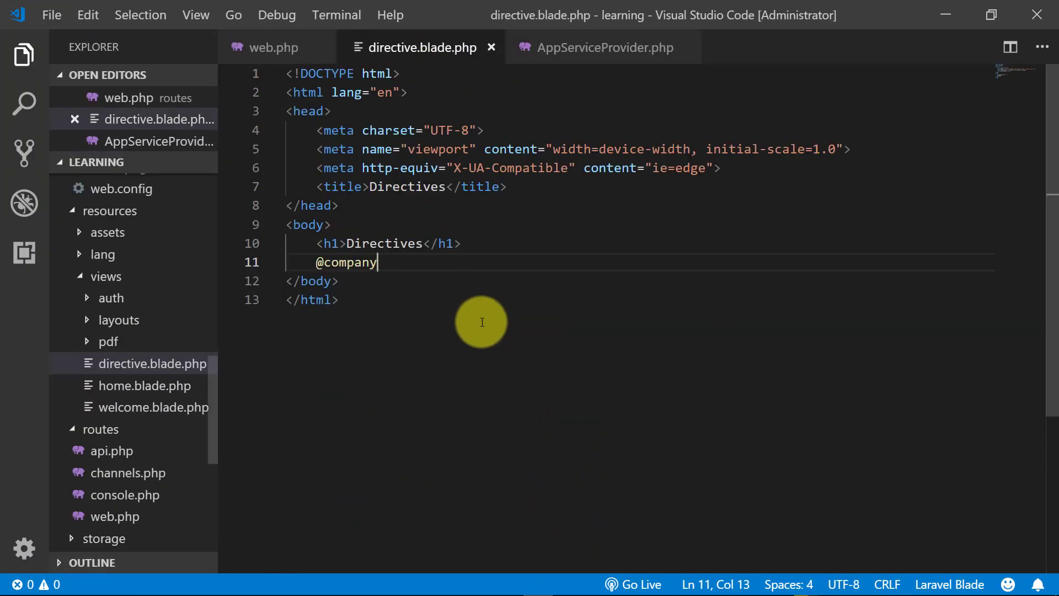
type("('')")
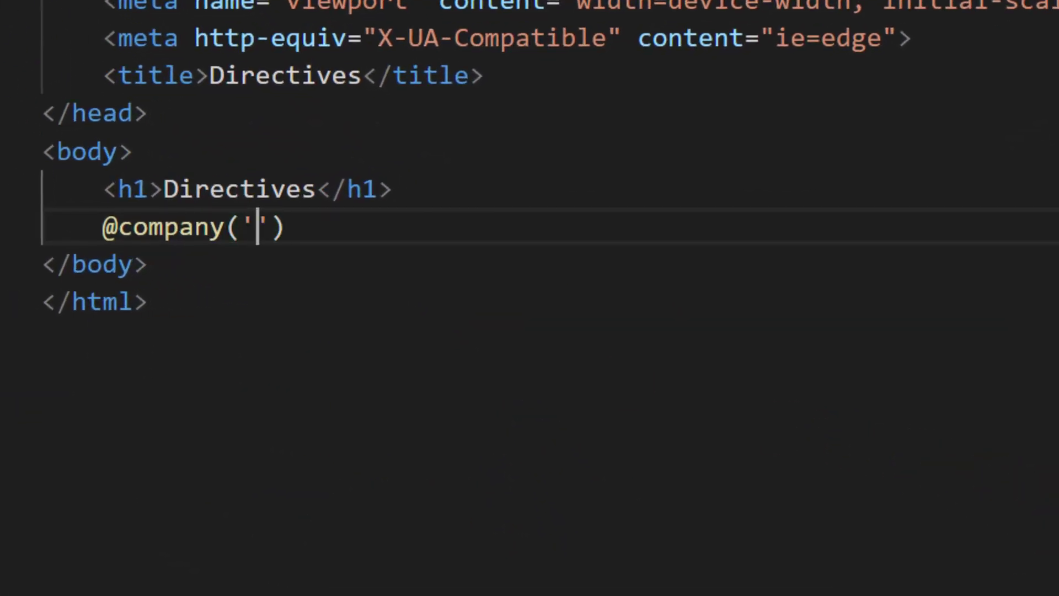
type("AABBCC")
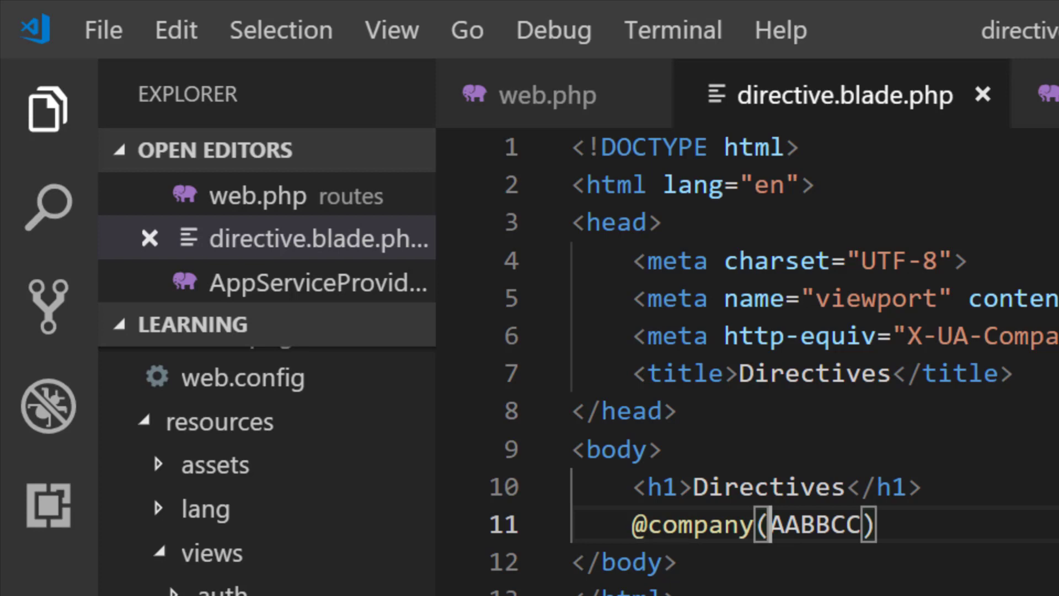
double_click(814, 525)
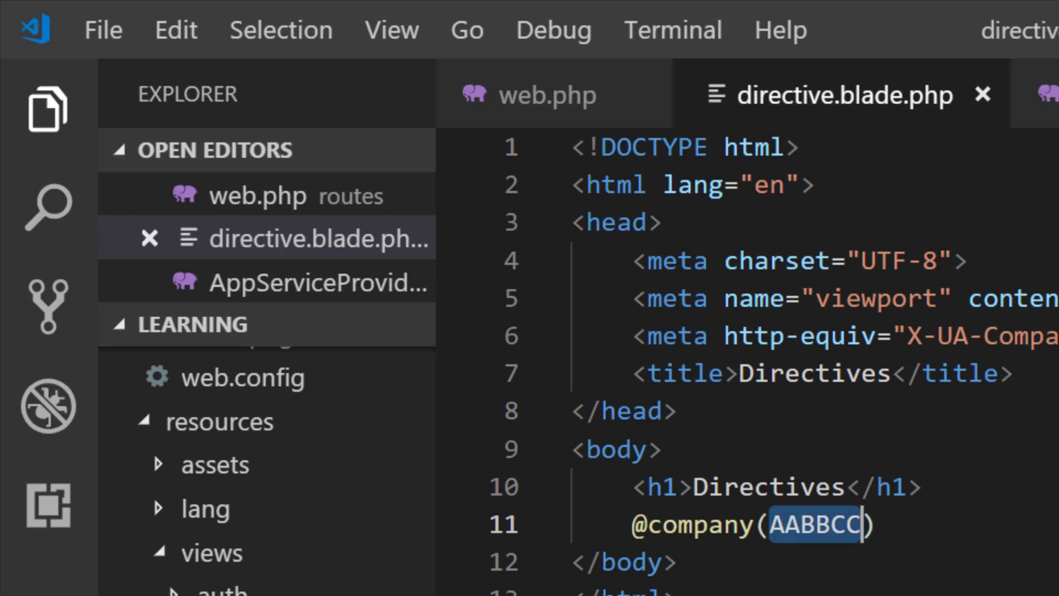